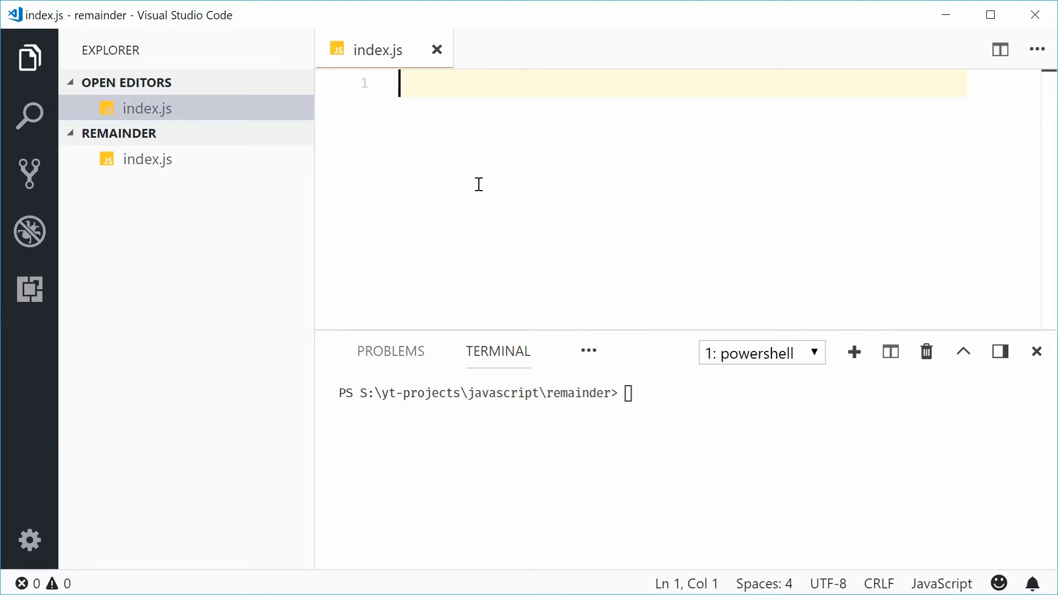
- Write const remainder = 15 % 7; as the first line of index.js
type("const remain")
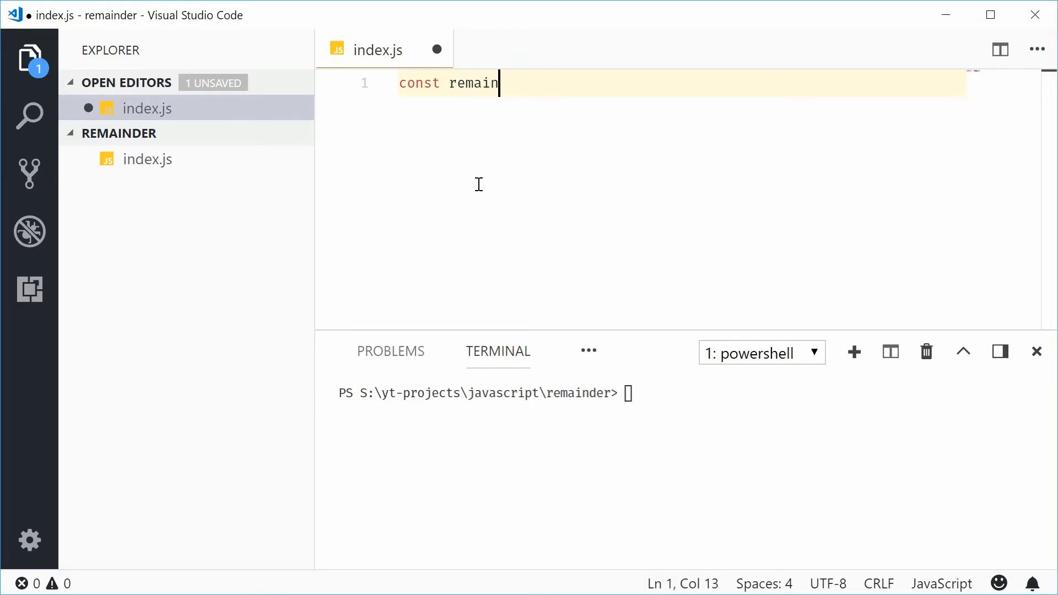
type("der =")
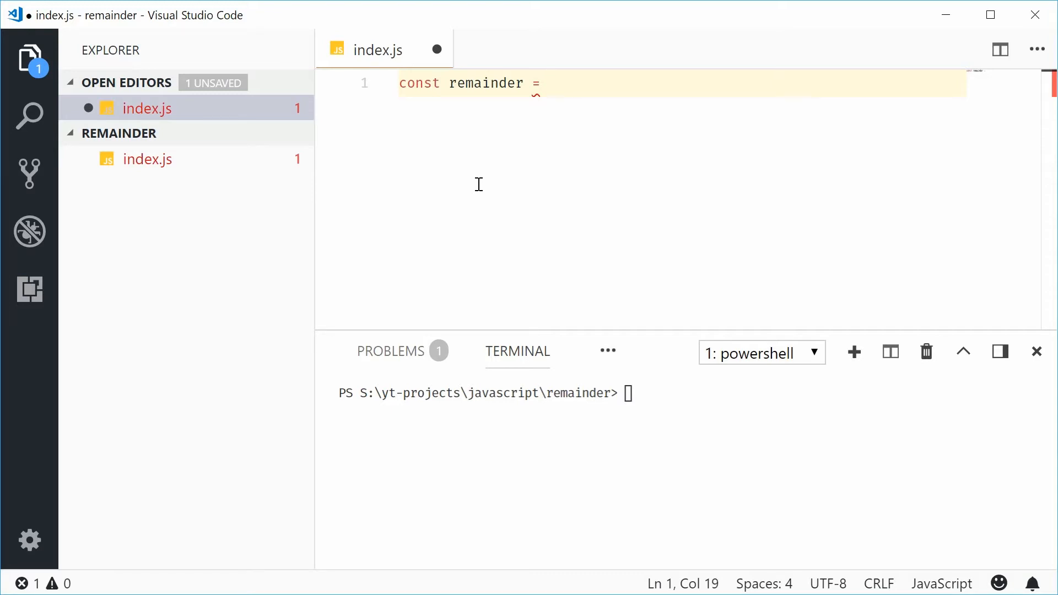
type("15")
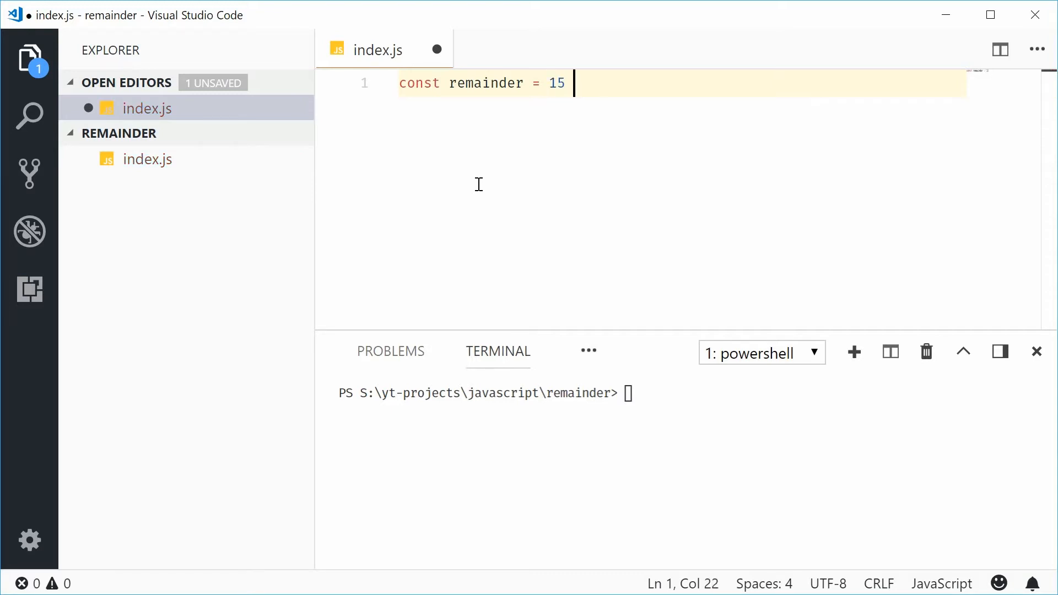
type("%")
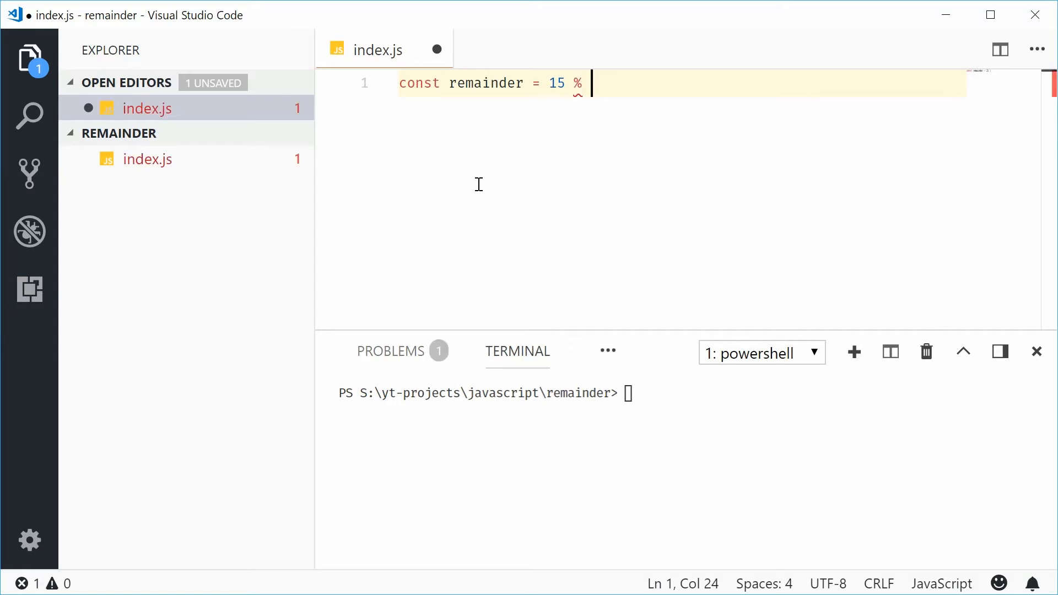
type("7;")
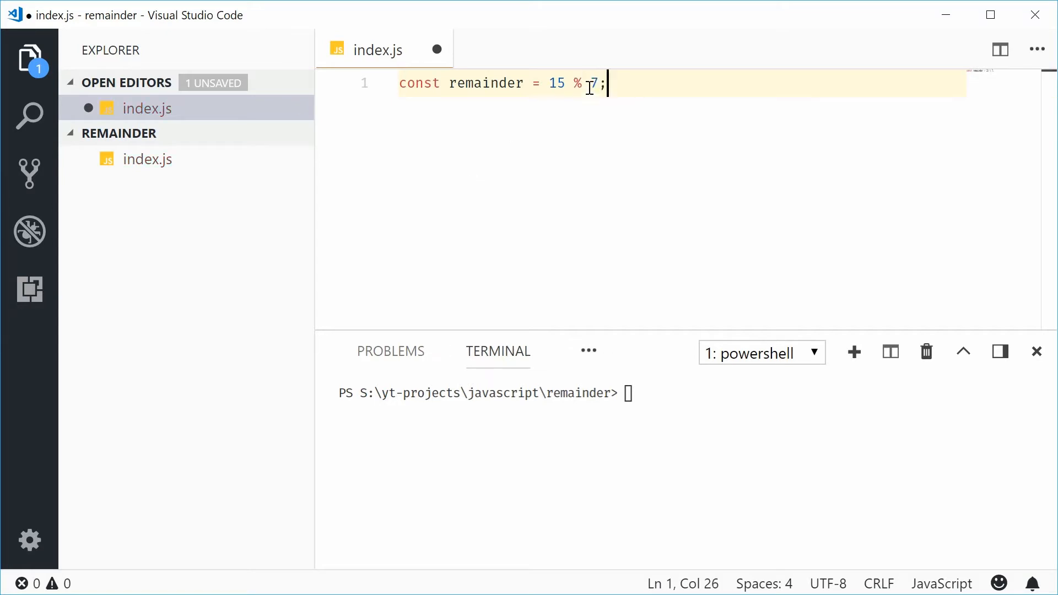
double_click(576, 83)
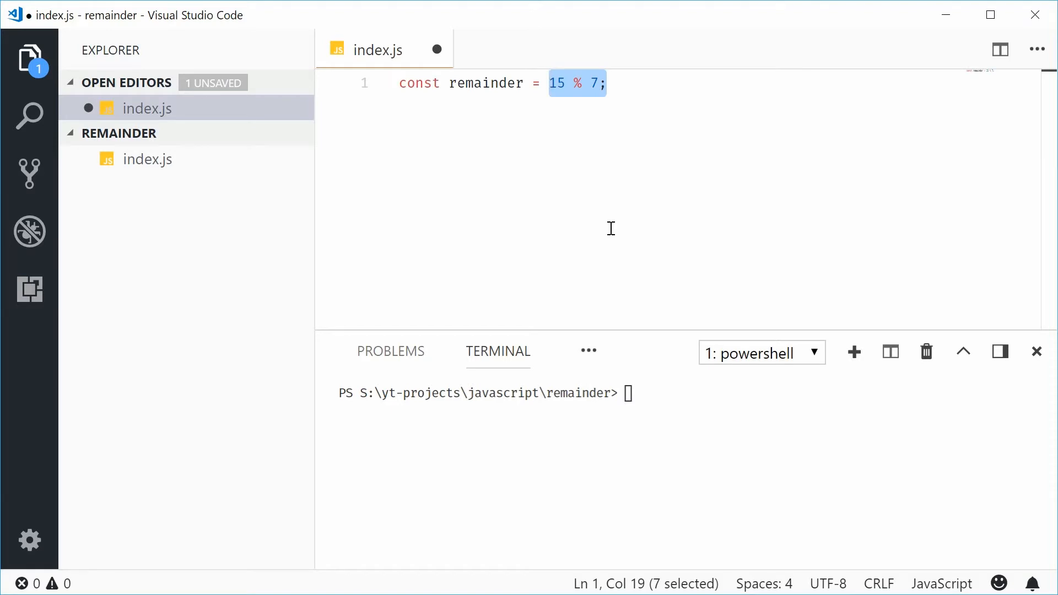
mouse_move(495, 100)
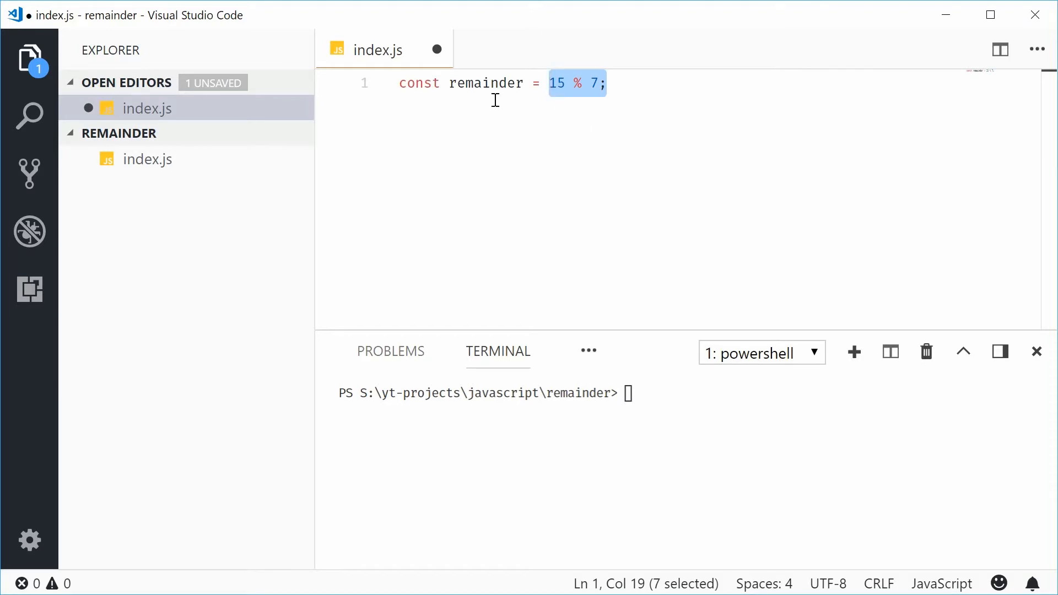
- Add console.log(remainder); below the declaration and save index.js
key("Enter")
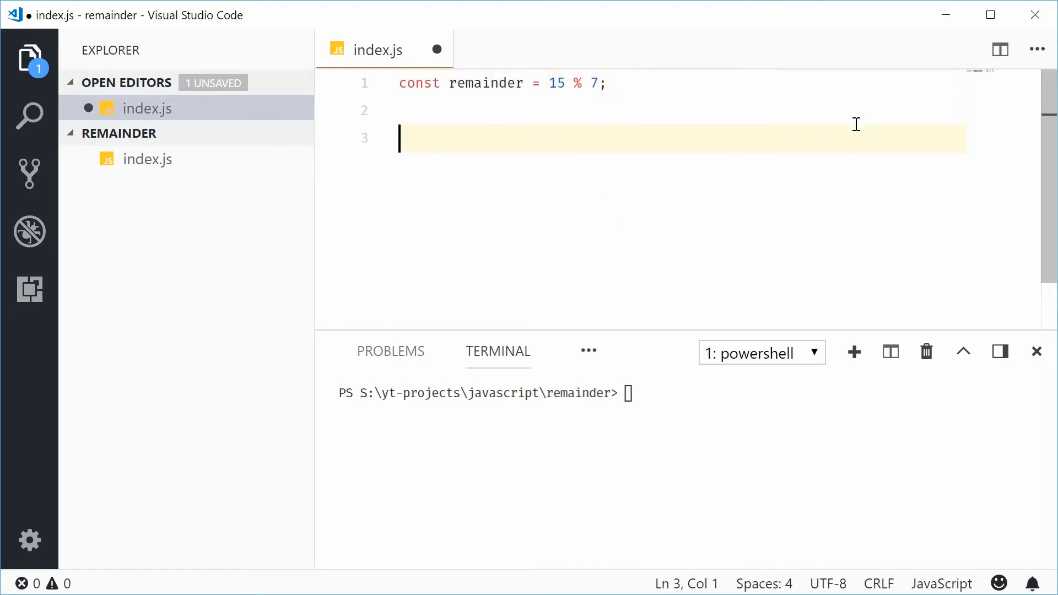
type("console.log(remainder")
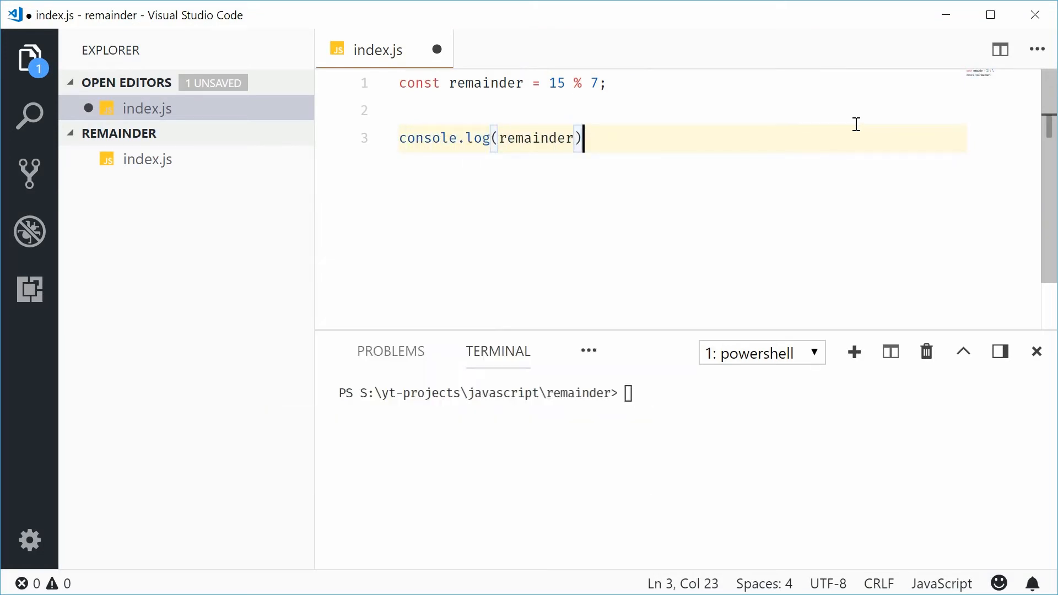
key("ctrl+s")
type("node .\\index.js")
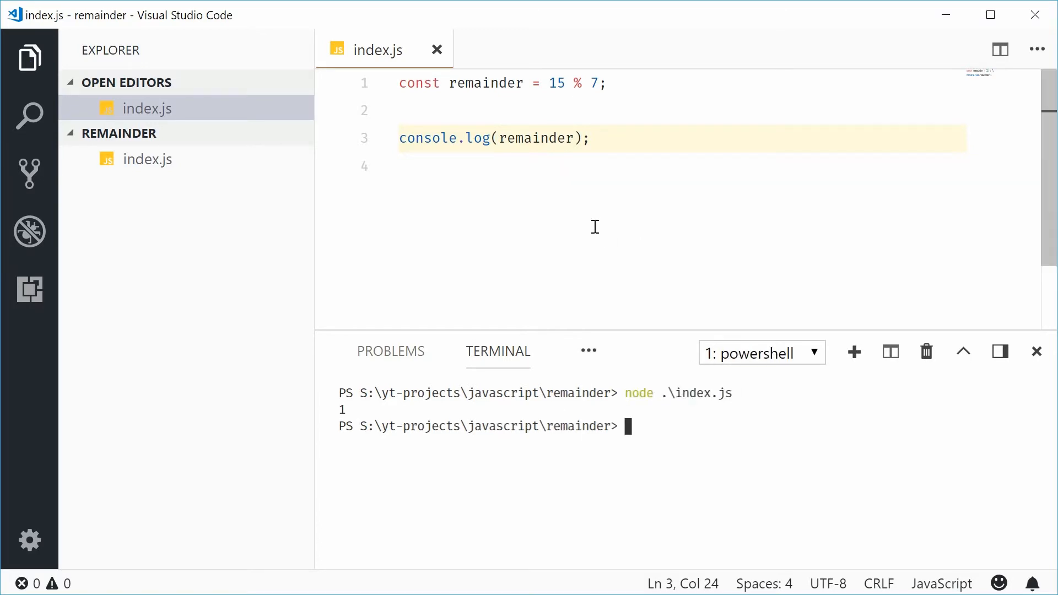
- Change the dividend to 18 and run node .\index.js, printing 4
type("18")
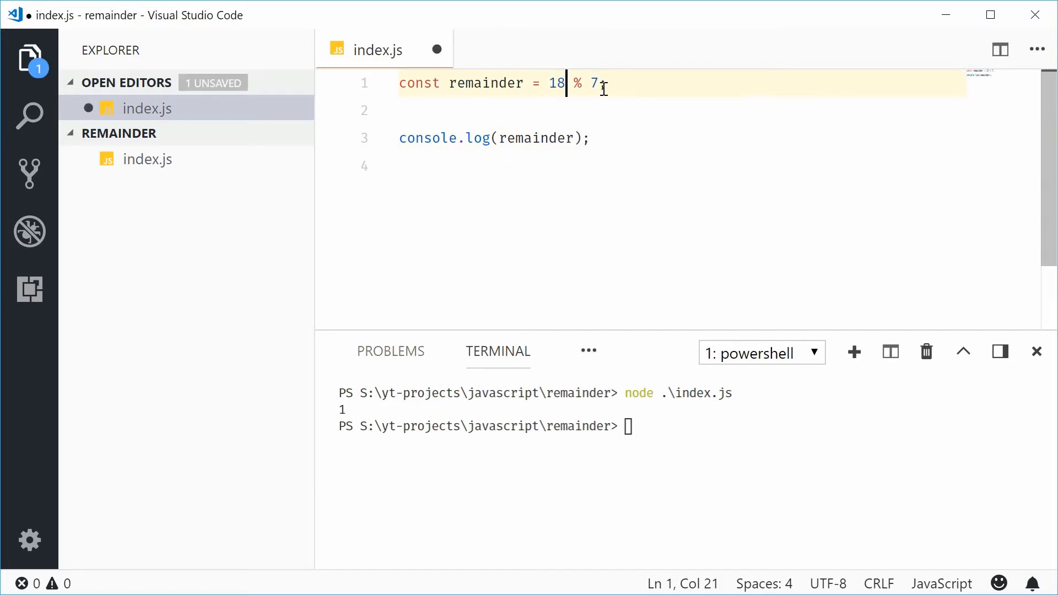
type("node .\\index.js")
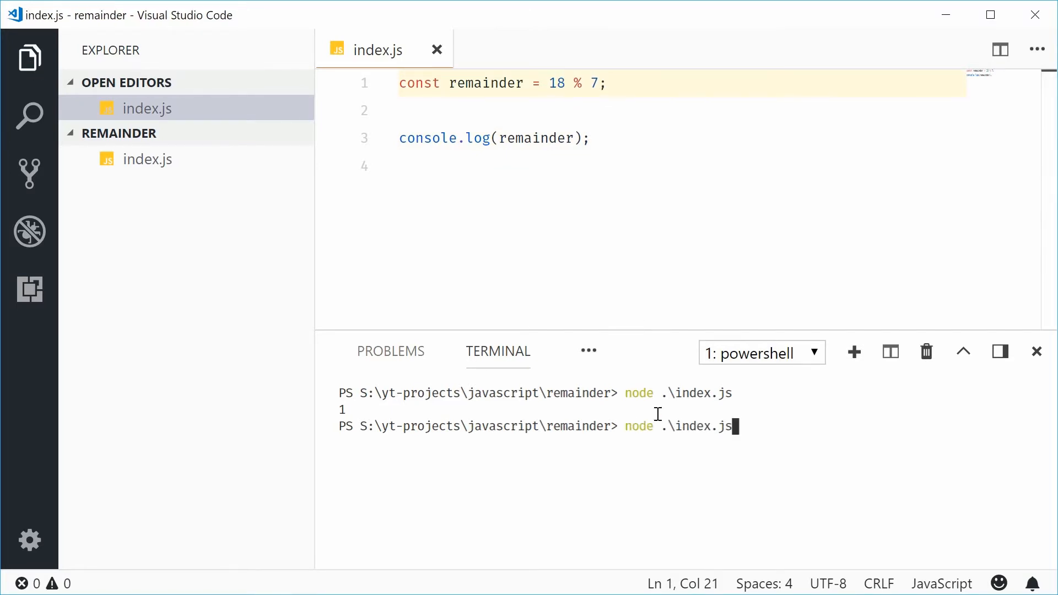
key("Enter")
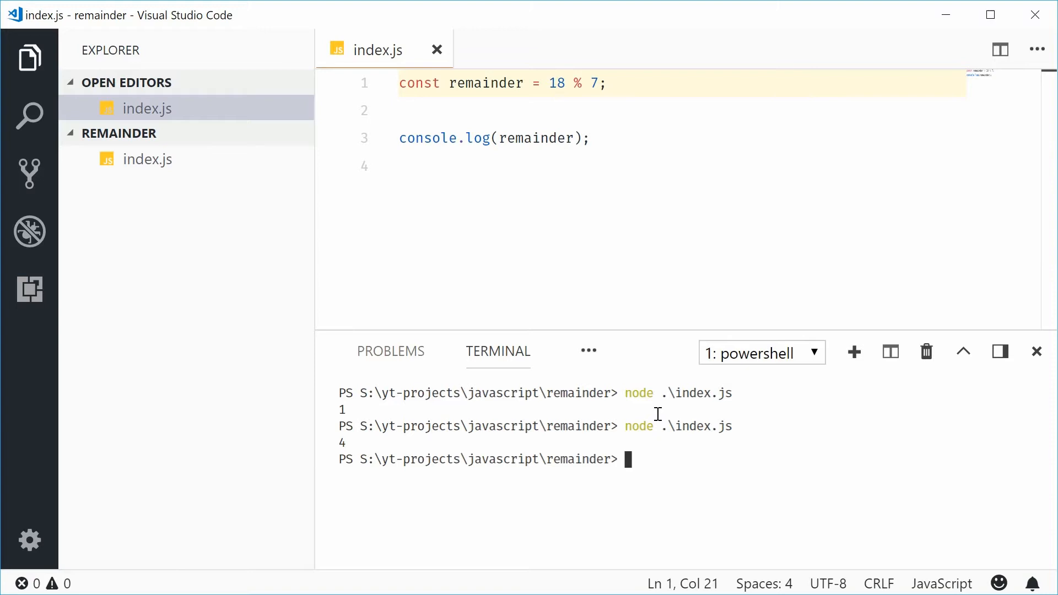
mouse_move(561, 83)
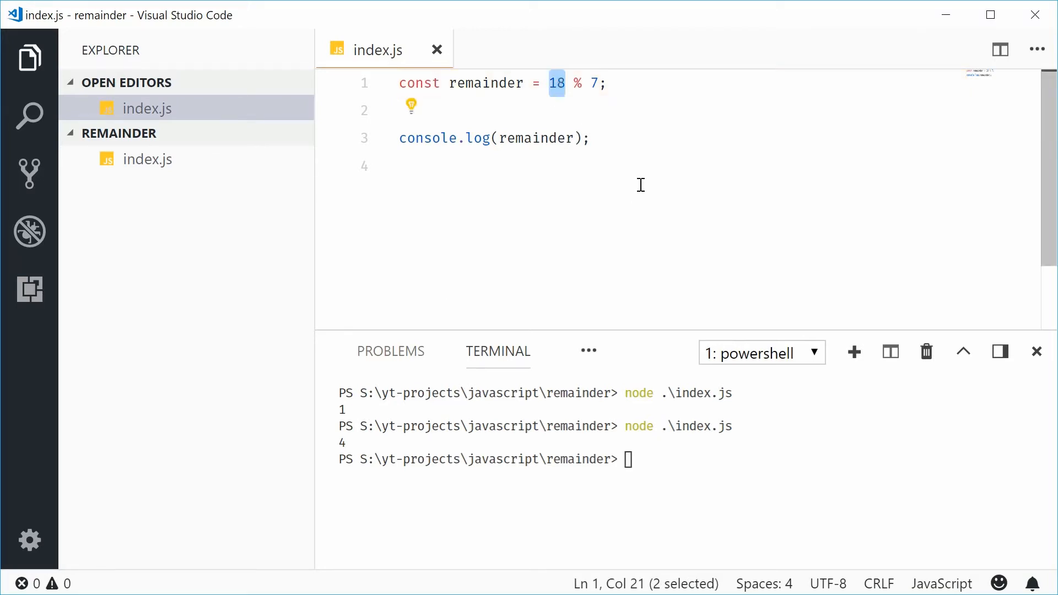
- Change the dividend to 20 then 21, rerunning to get 6 and 0
left_click(595, 83)
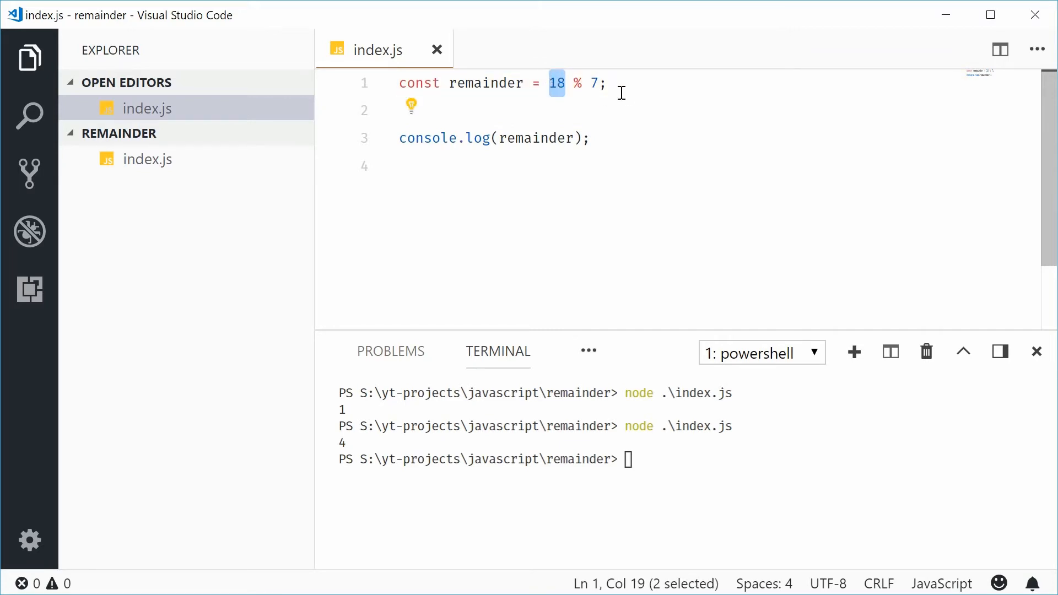
left_click(593, 82)
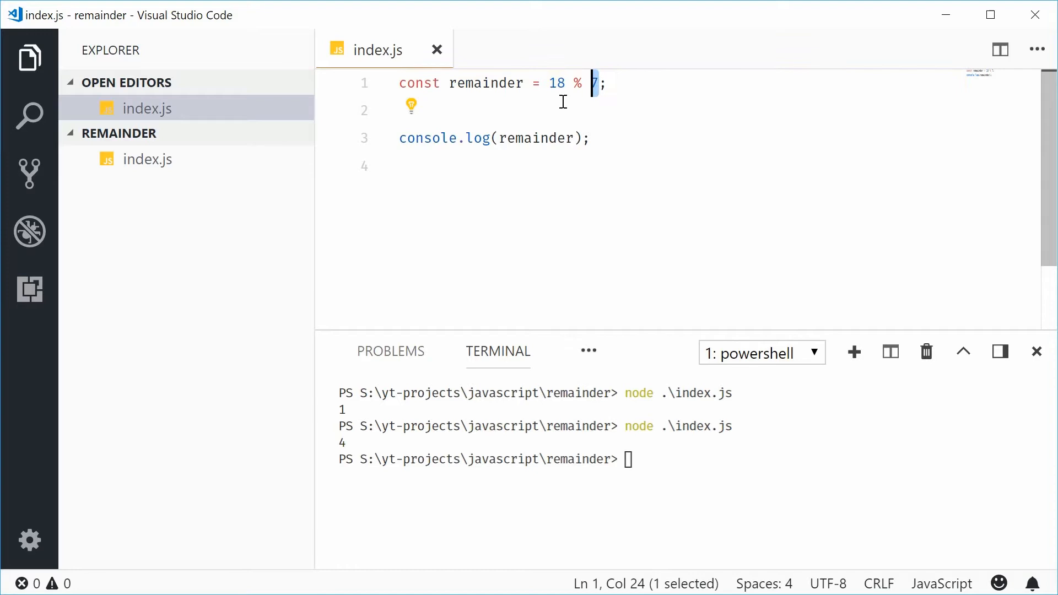
type("20")
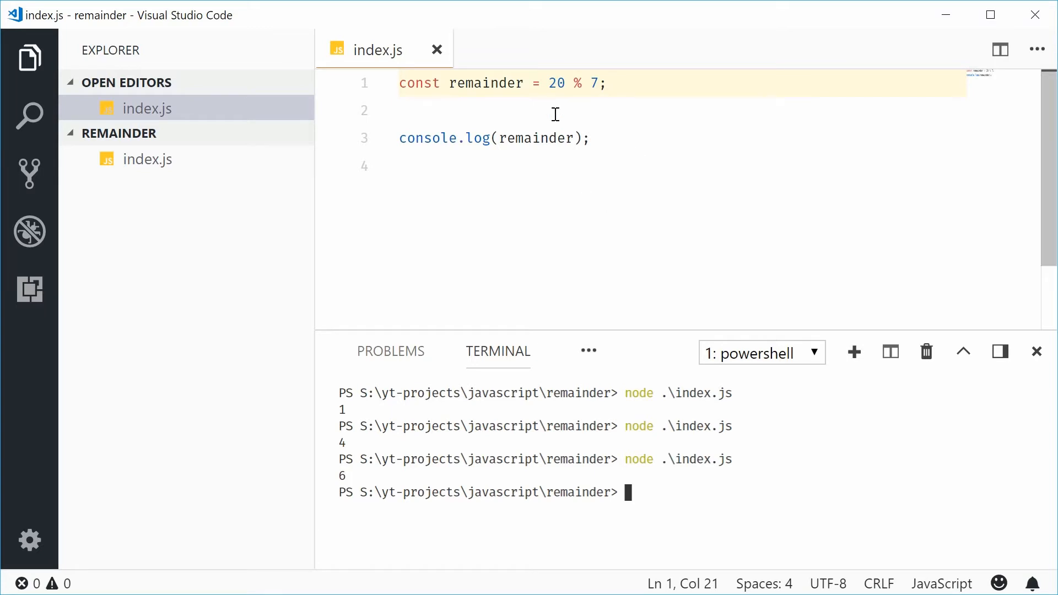
type("1")
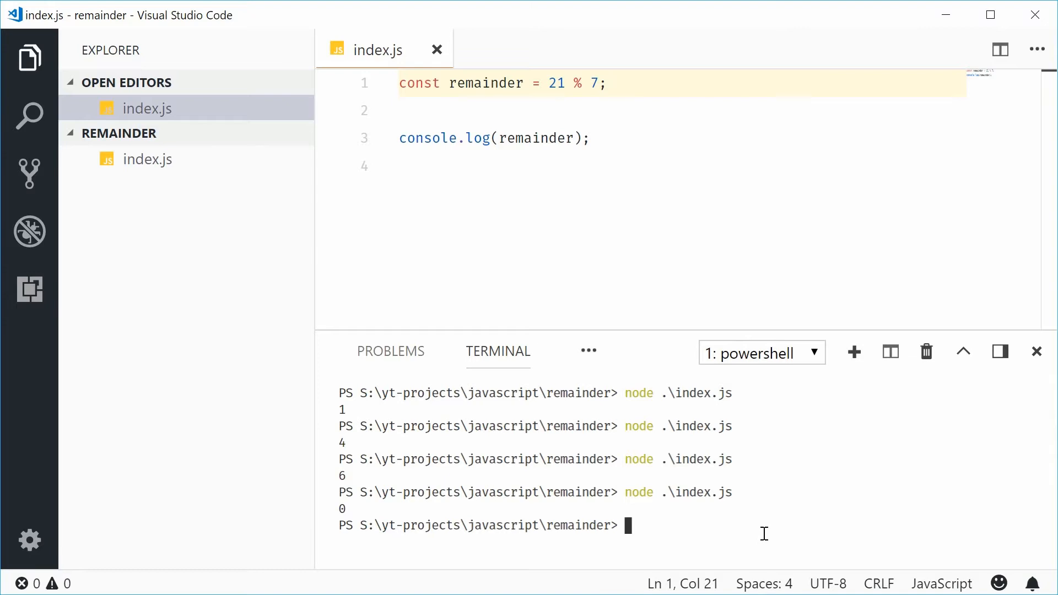
mouse_move(732, 366)
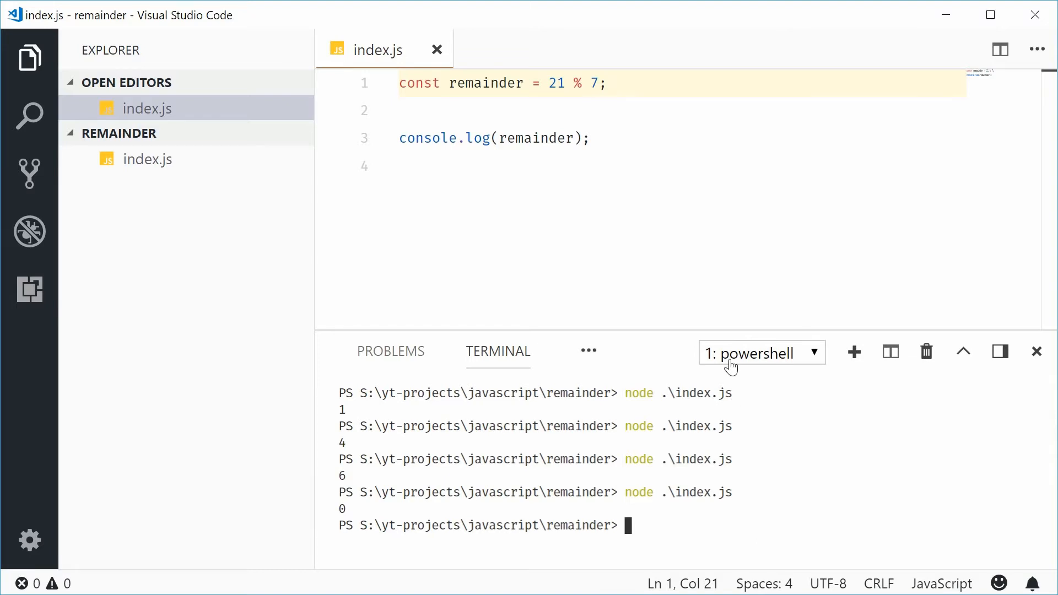
- Clear the terminal with cls and replace the code with a comment listing Dom, Mary, John
type("cl")
left_click(684, 84)
type("//")
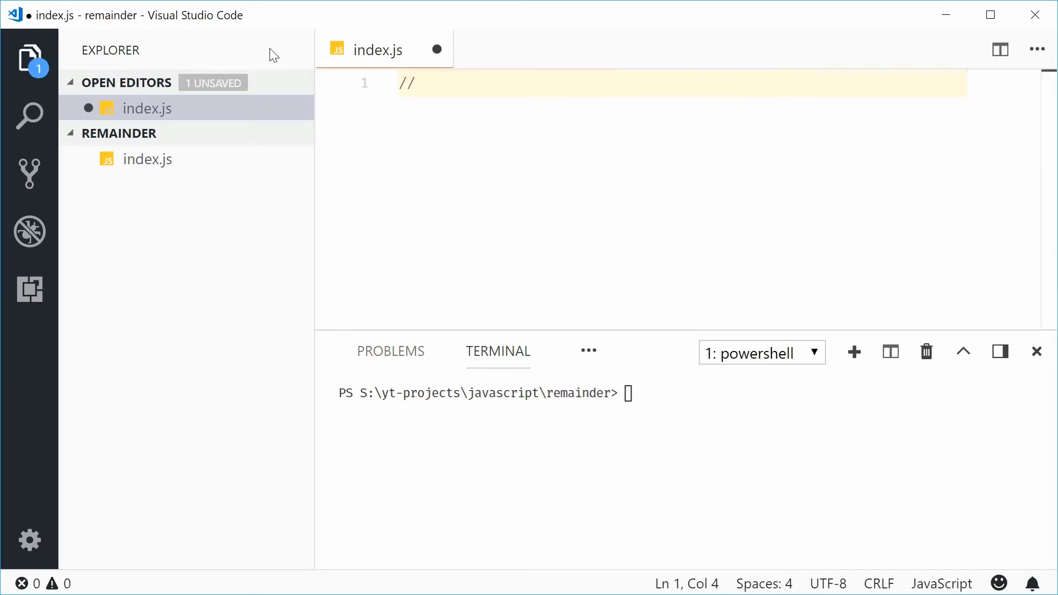
type("Dom, Mary")
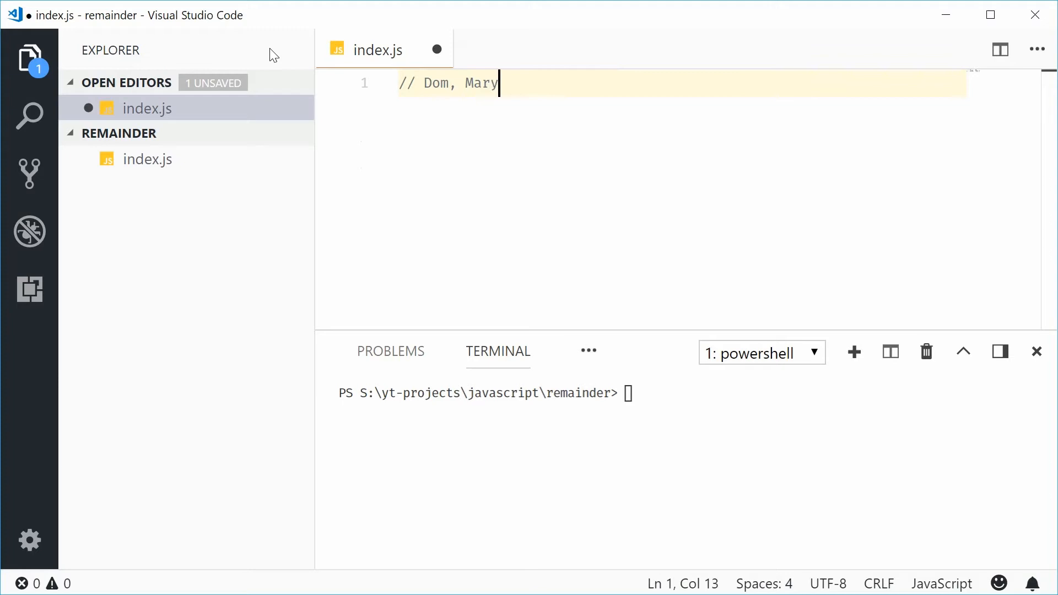
type(", John")
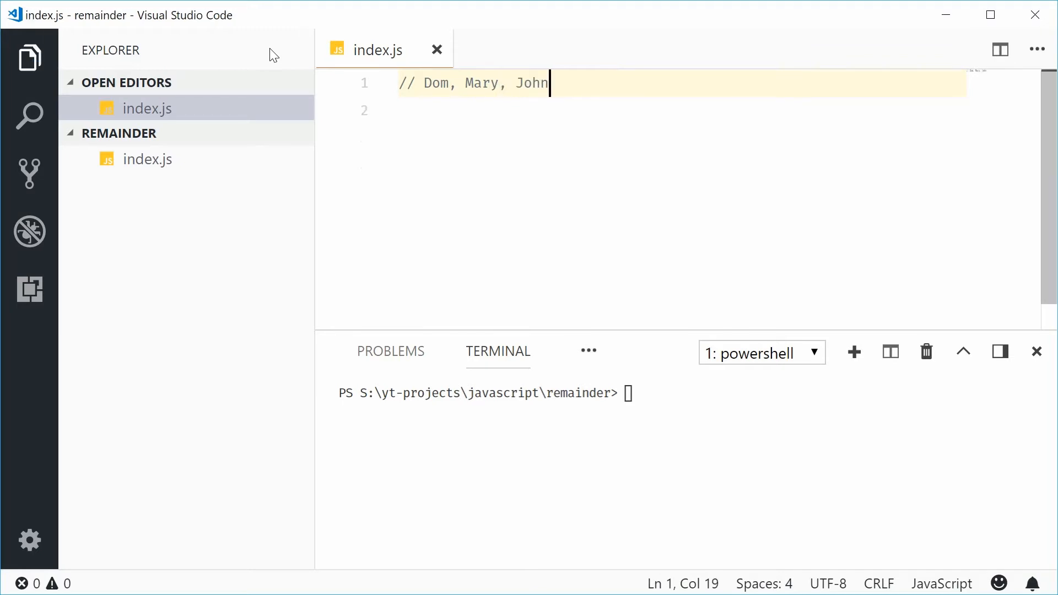
mouse_move(312, 59)
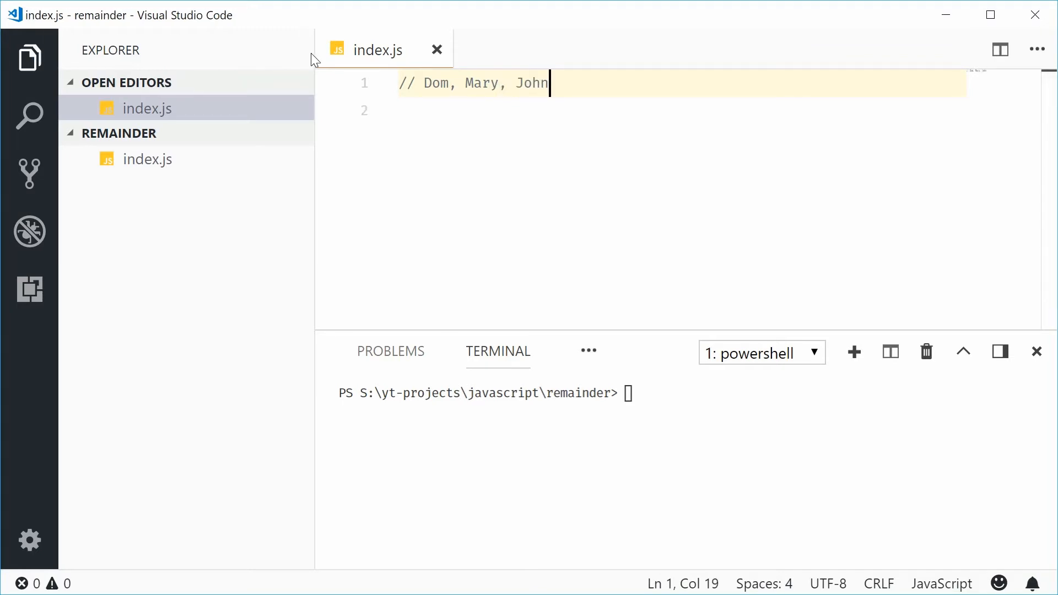
- Highlight the names Dom and Mary in the comment
double_click(436, 82)
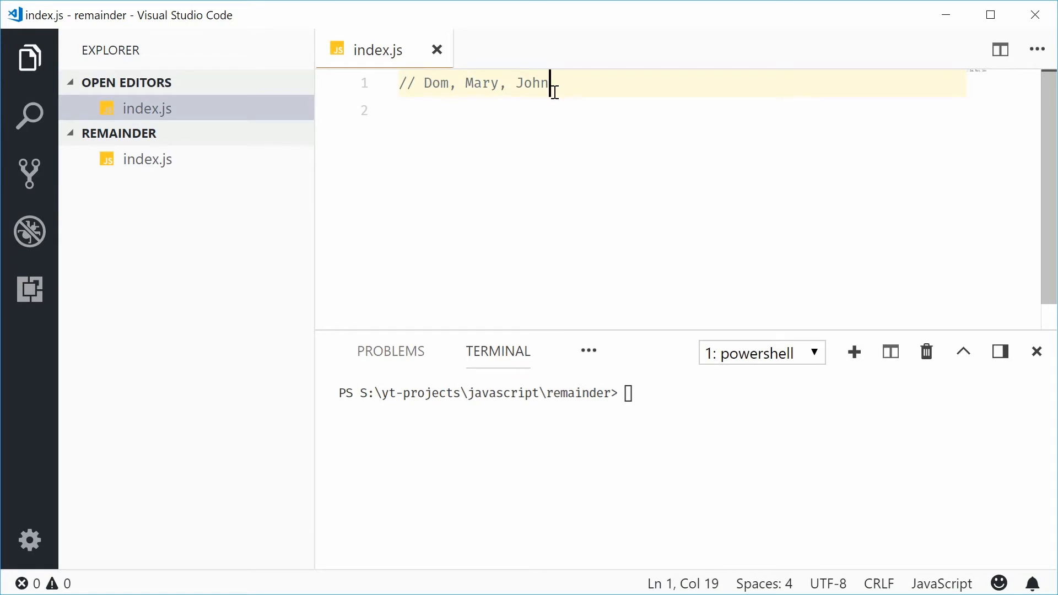
double_click(436, 82)
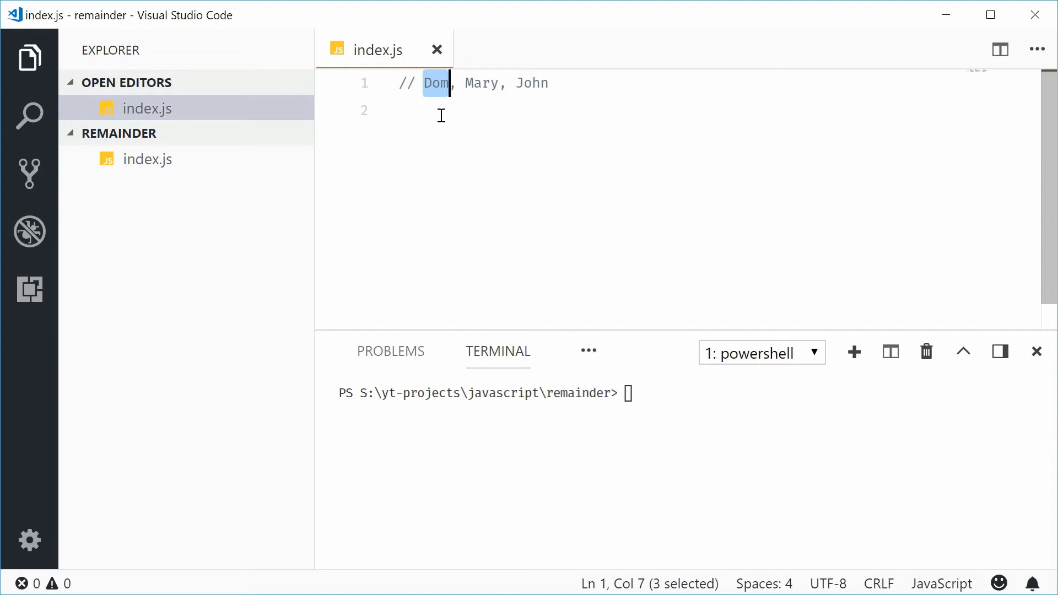
double_click(482, 83)
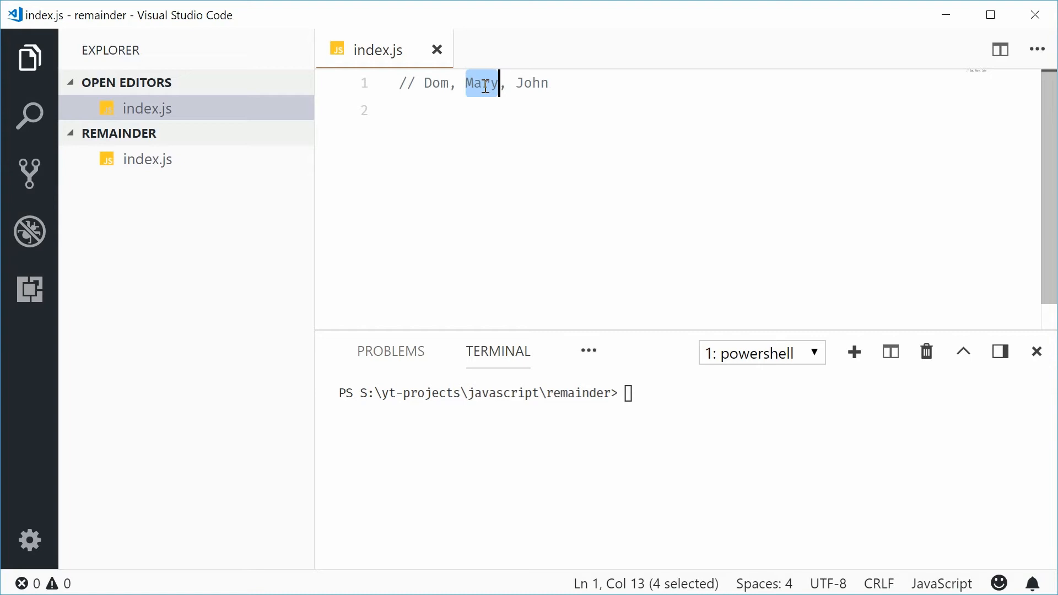
- Declare function getColor(name) with an opening brace
type("function g")
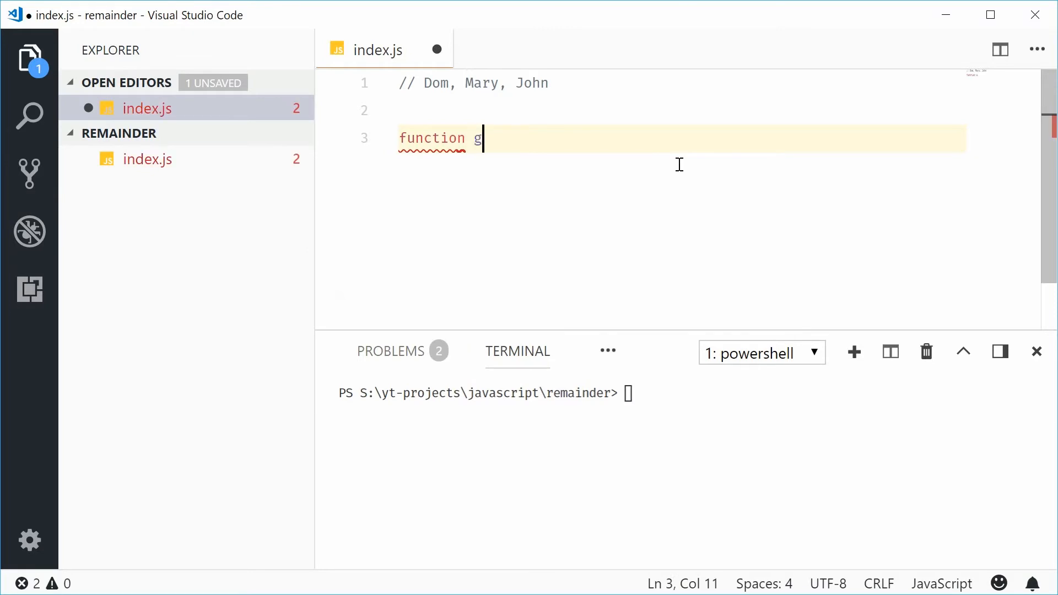
type("etColor")
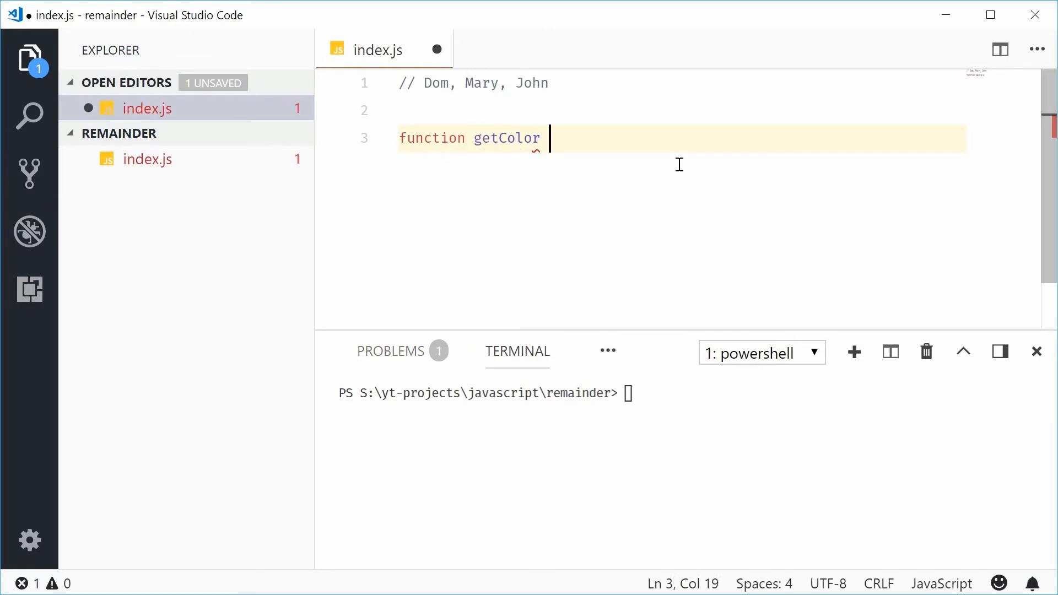
type("(name)")
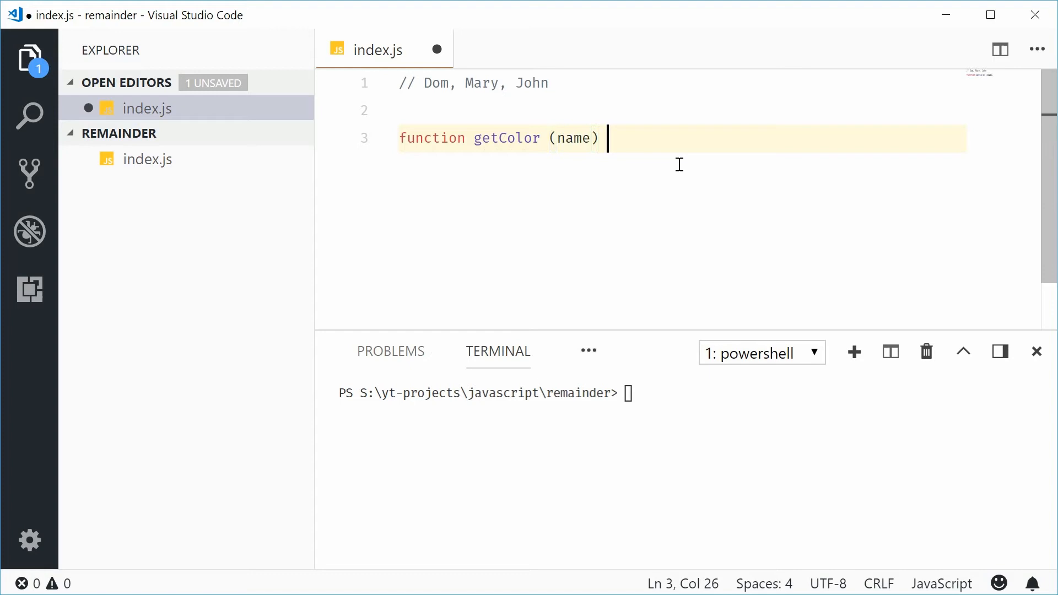
type("{")
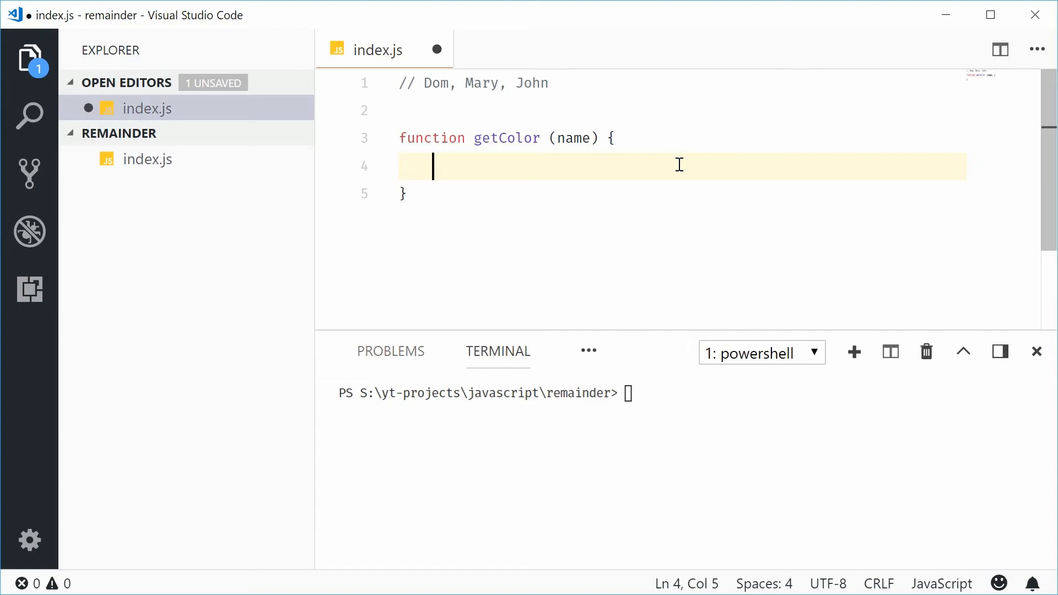
- Inside getColor, declare const colors = ["green", "red", "blue"]; and save
type("const")
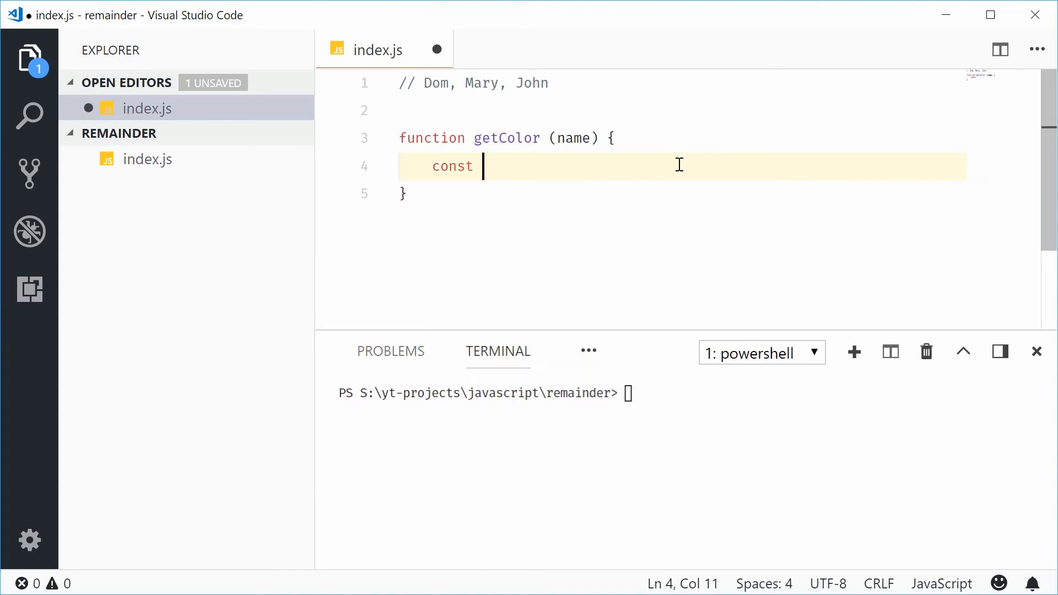
type("colors =")
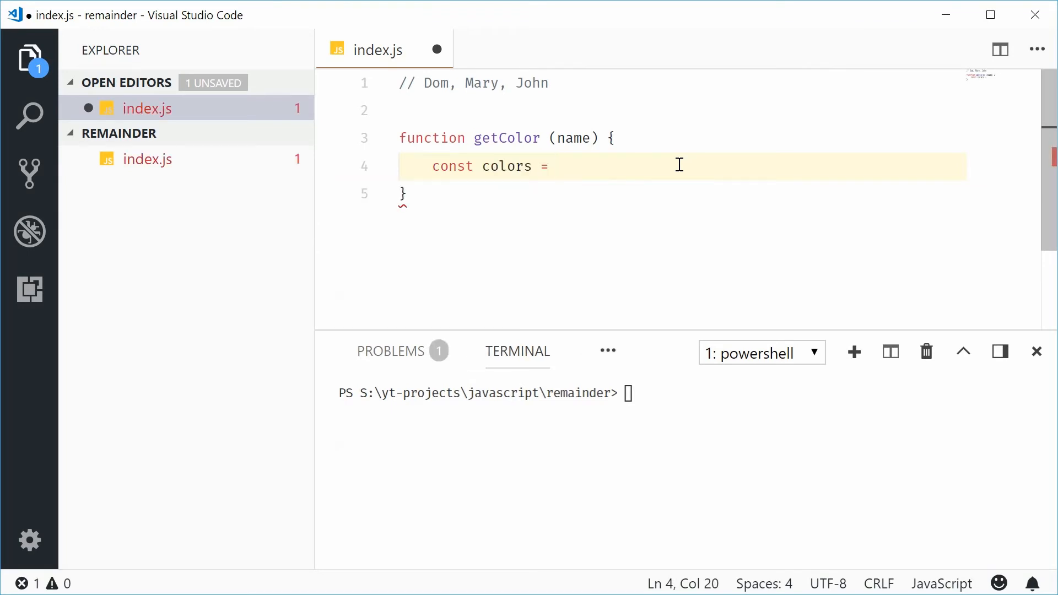
type("[\"\"]")
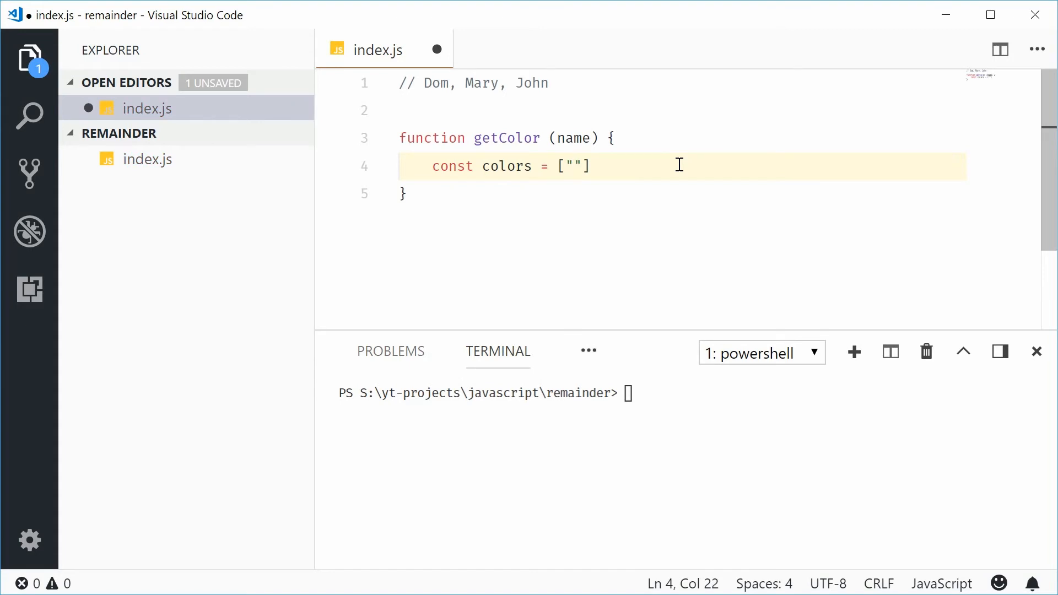
type("green\",")
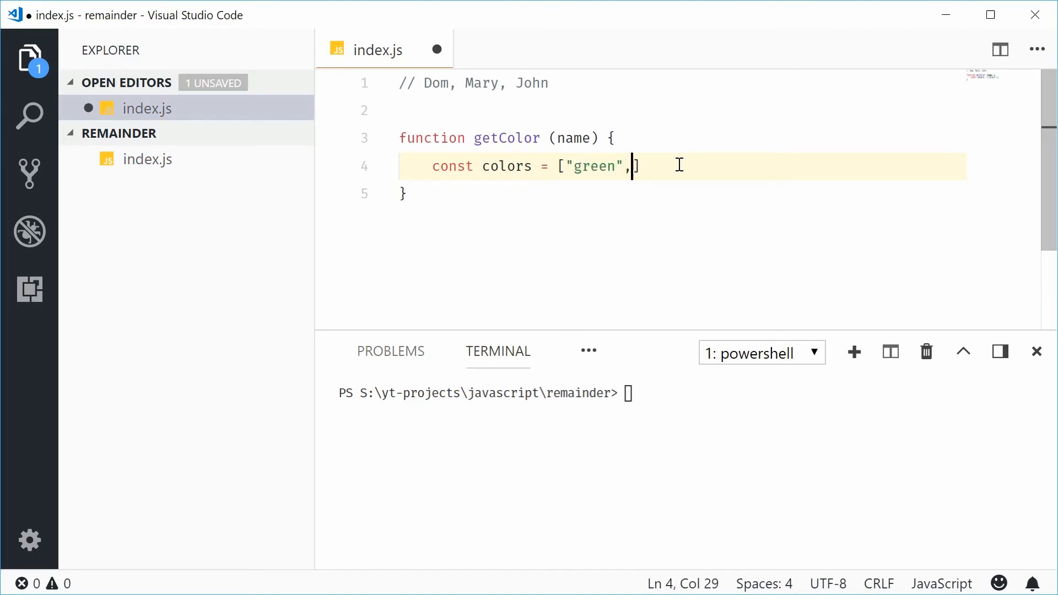
type("\"red\", \"b\"")
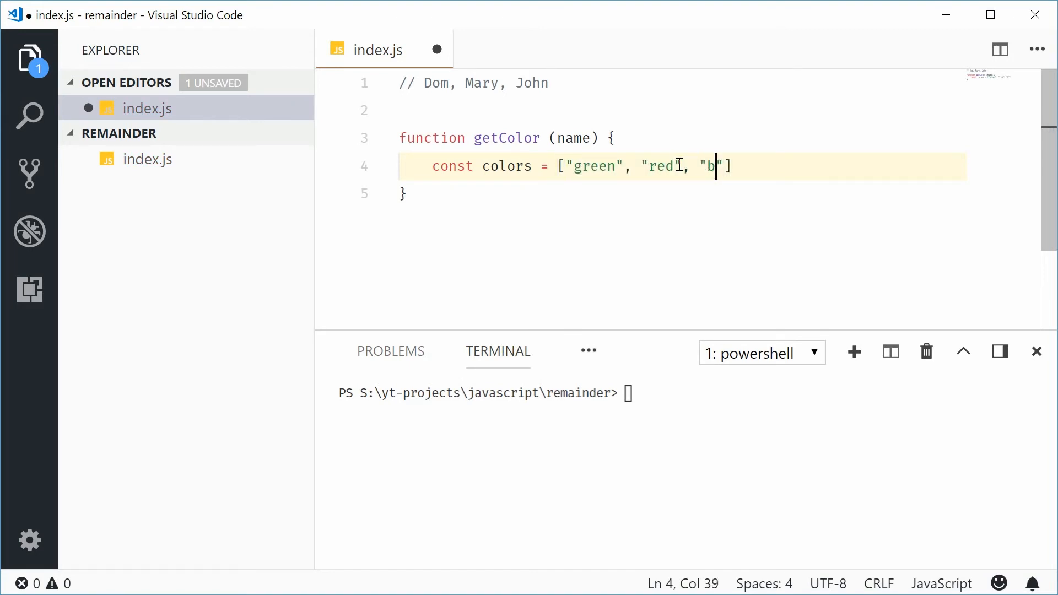
type("lue")
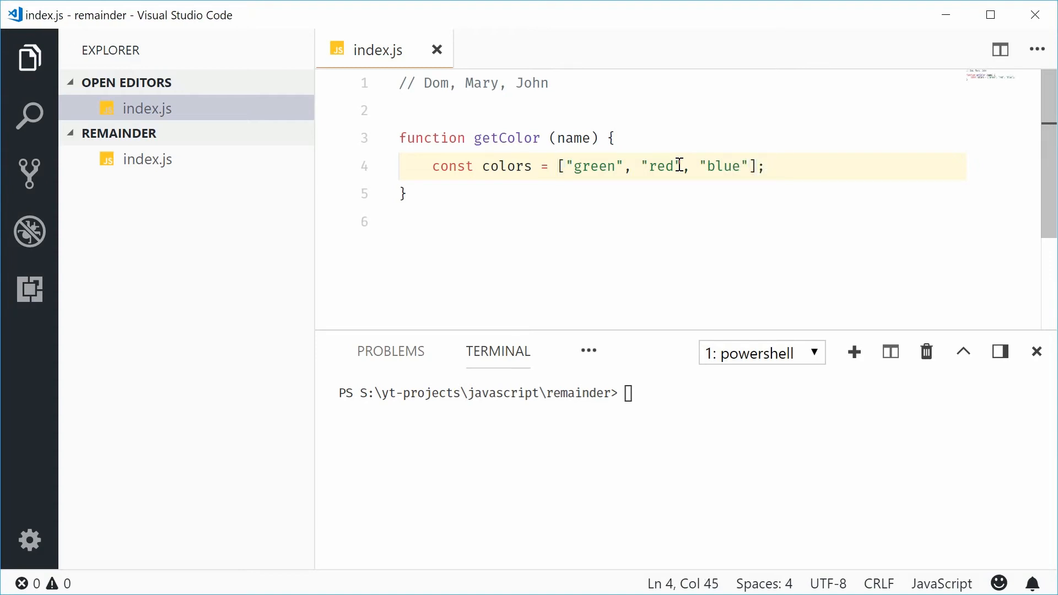
left_click(765, 167)
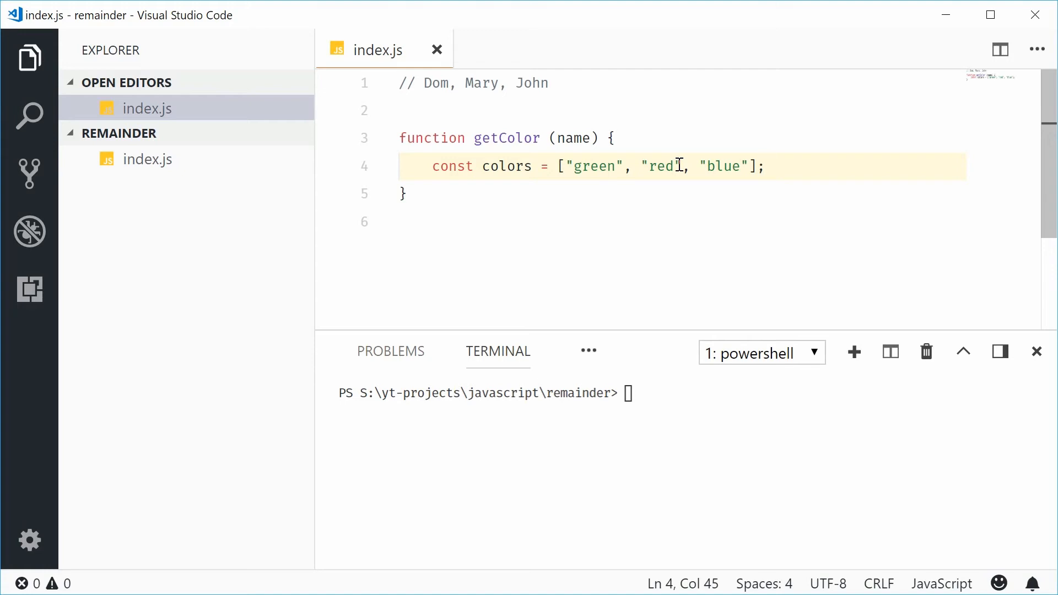
mouse_move(565, 174)
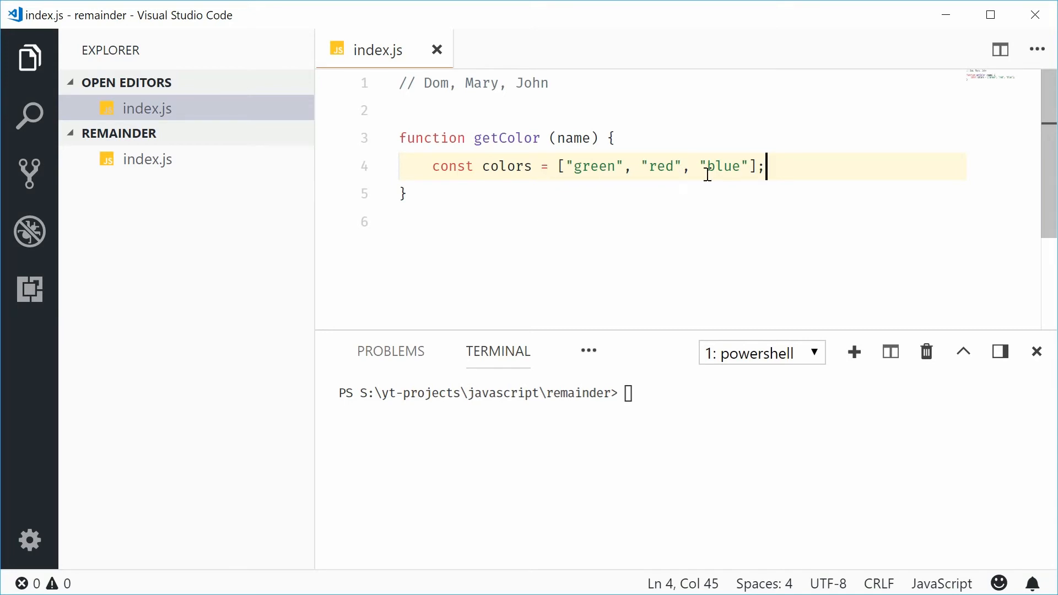
- Below colors, declare const index = name.length % colors.length; and save
double_click(504, 167)
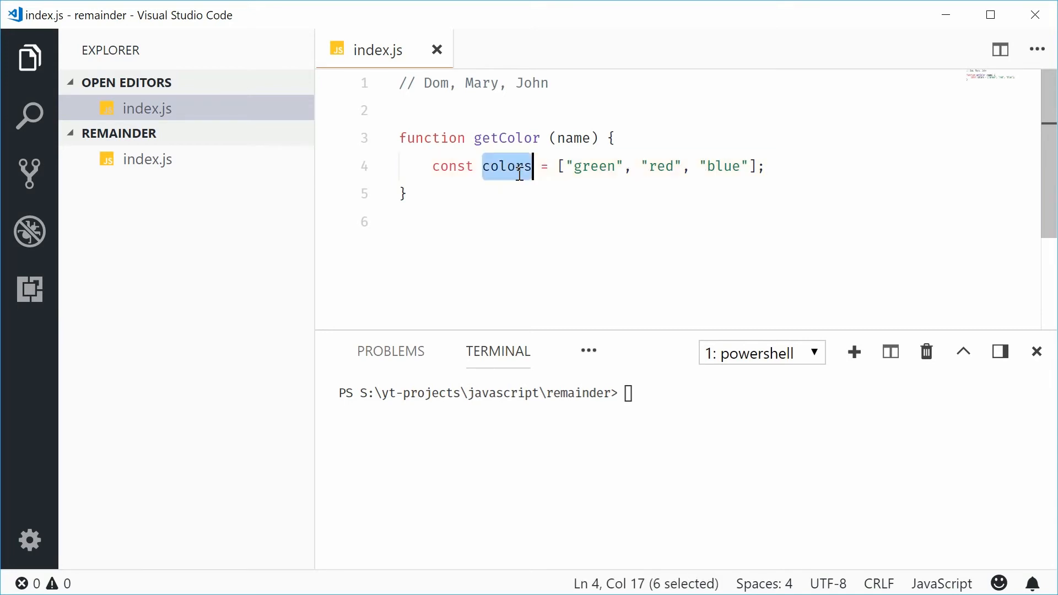
left_click(769, 167)
type("const")
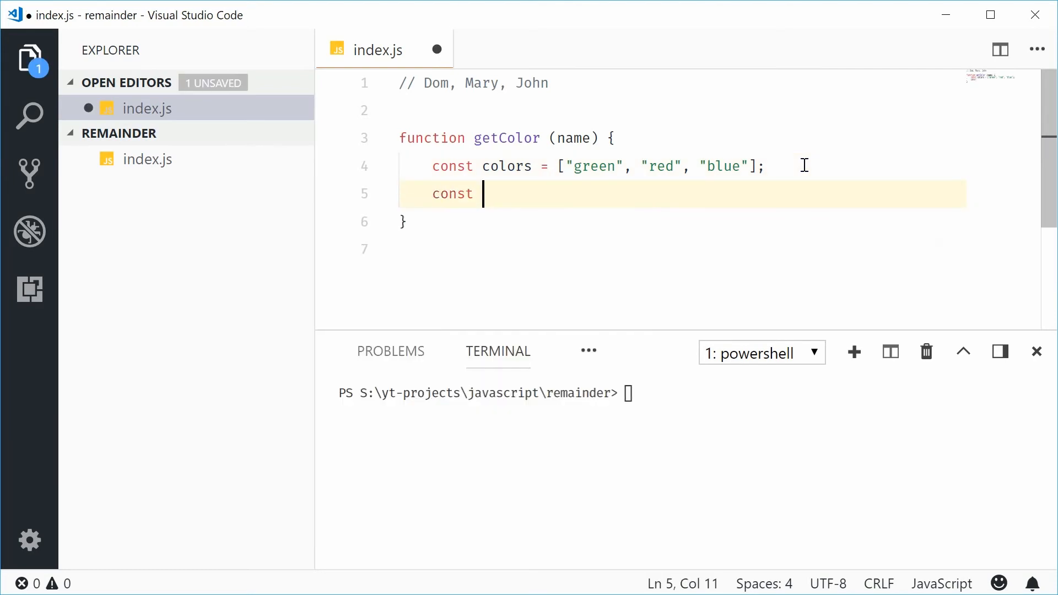
type("index")
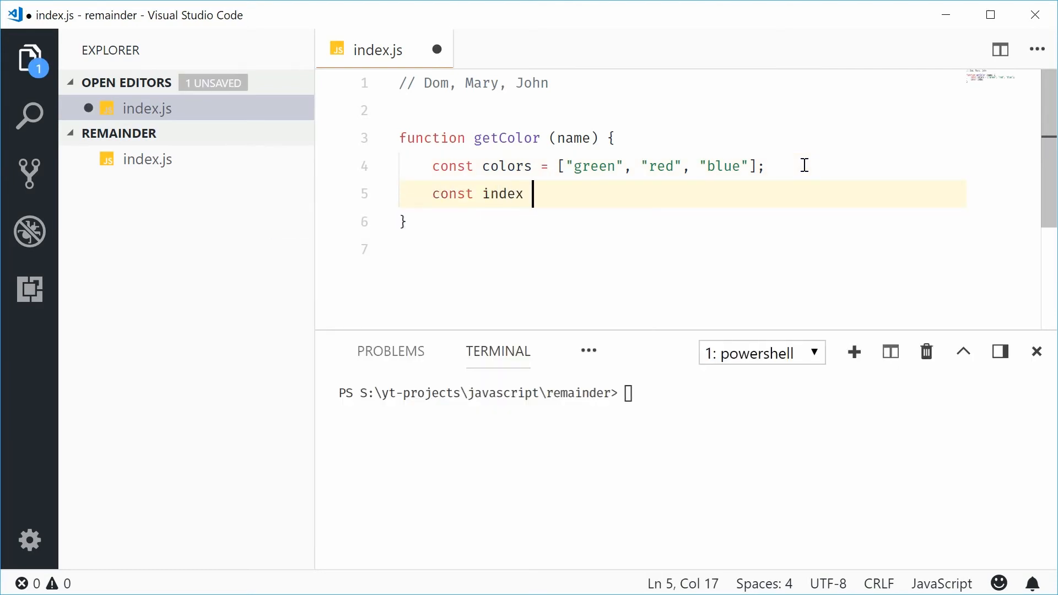
type("=")
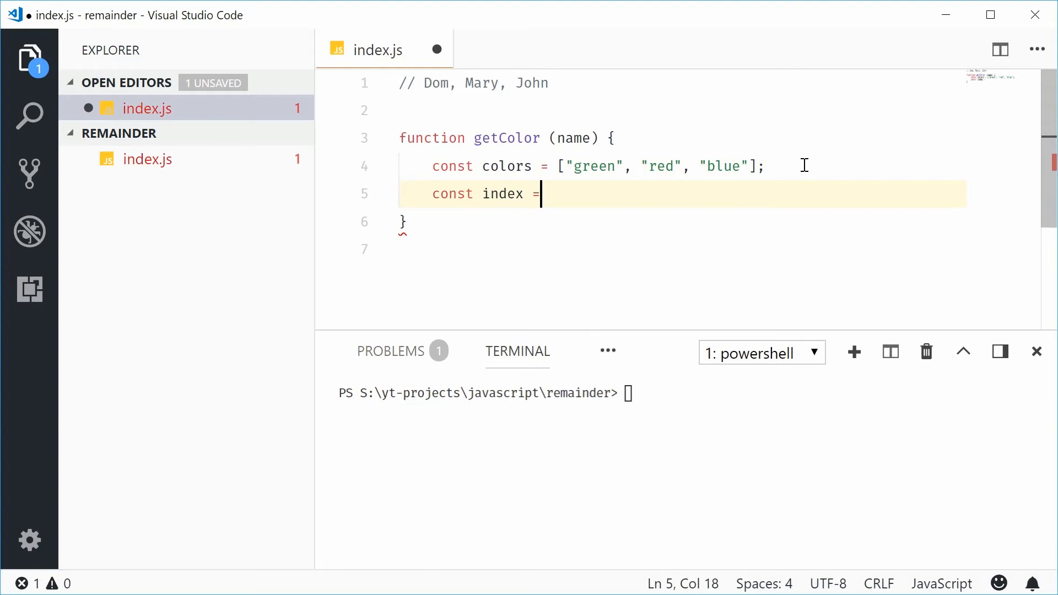
type("name")
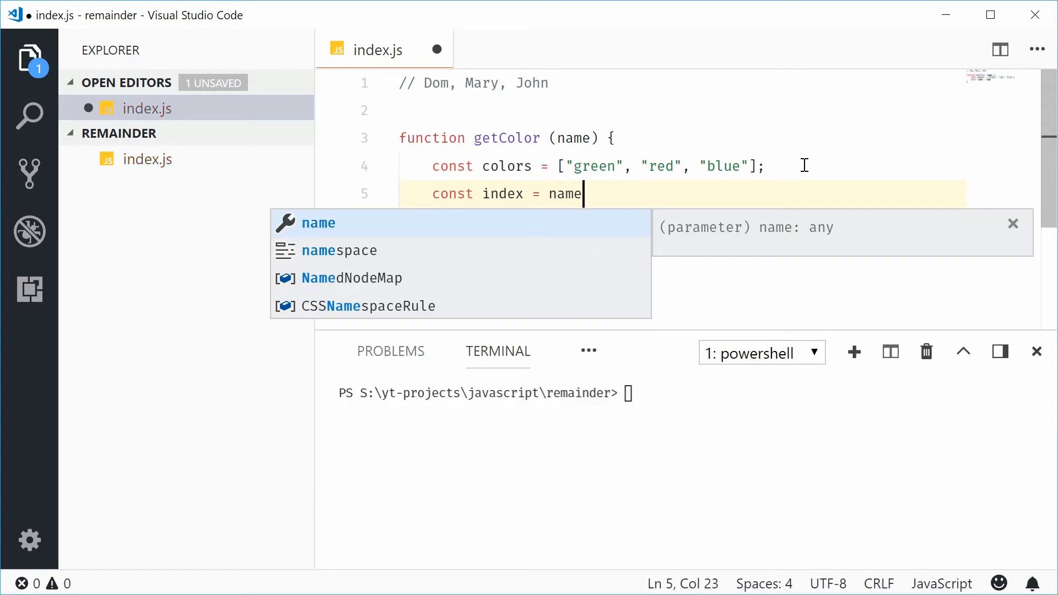
mouse_move(810, 163)
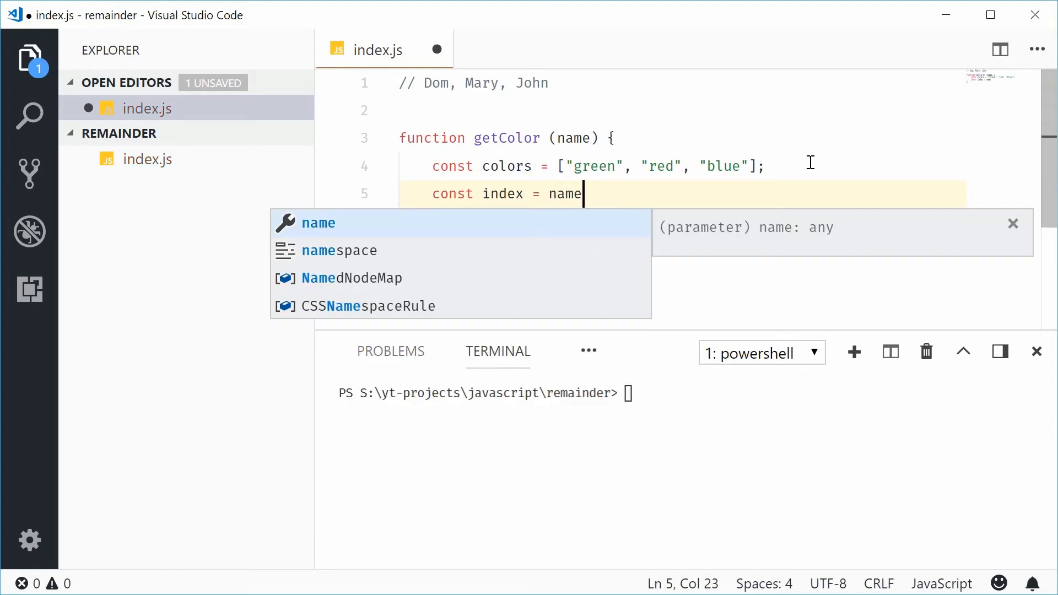
mouse_move(593, 190)
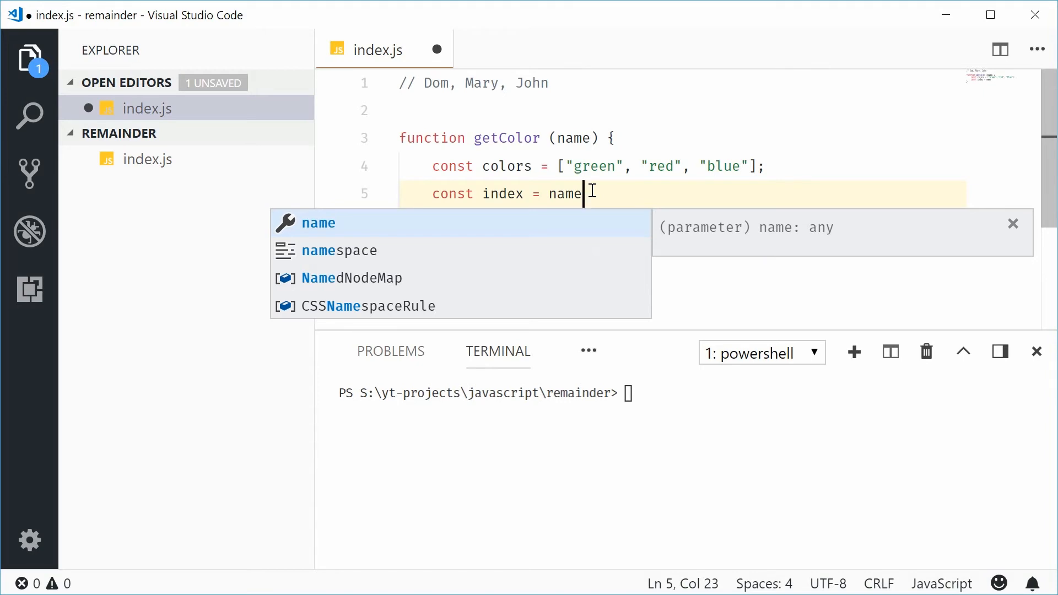
type(".length")
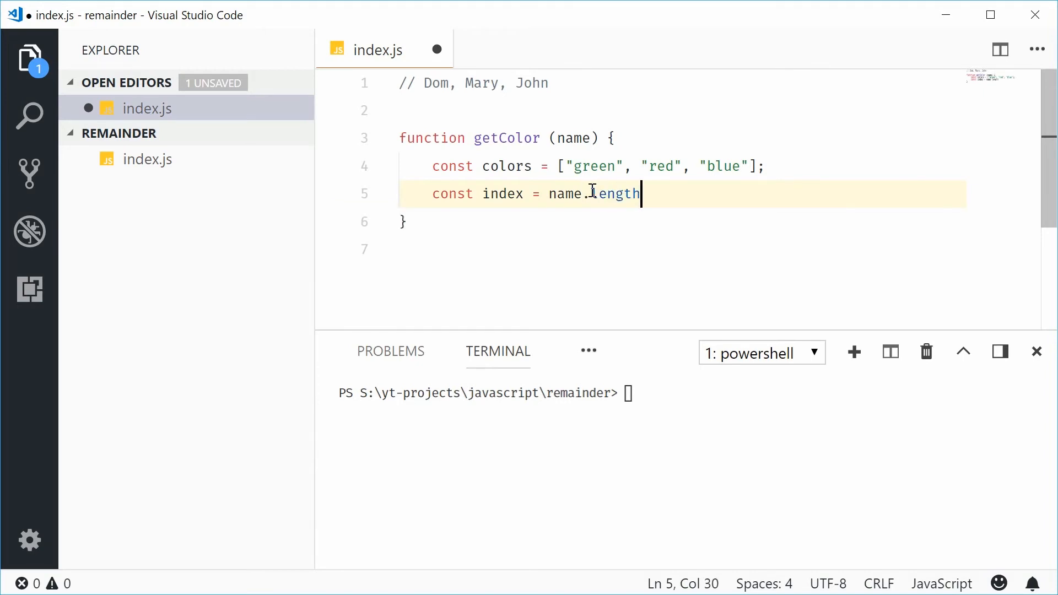
type("%")
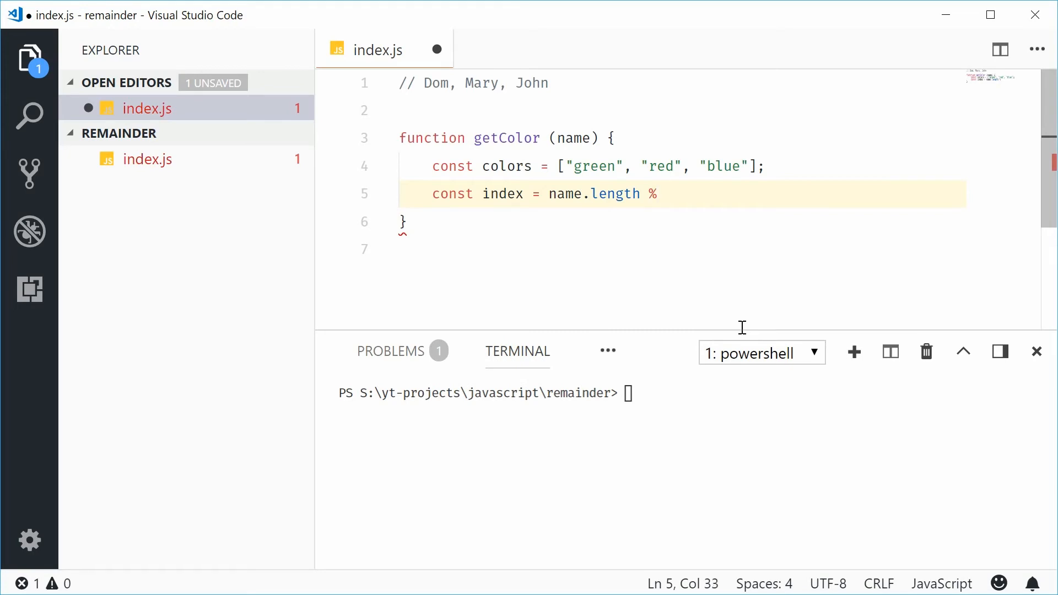
type("colors.length;")
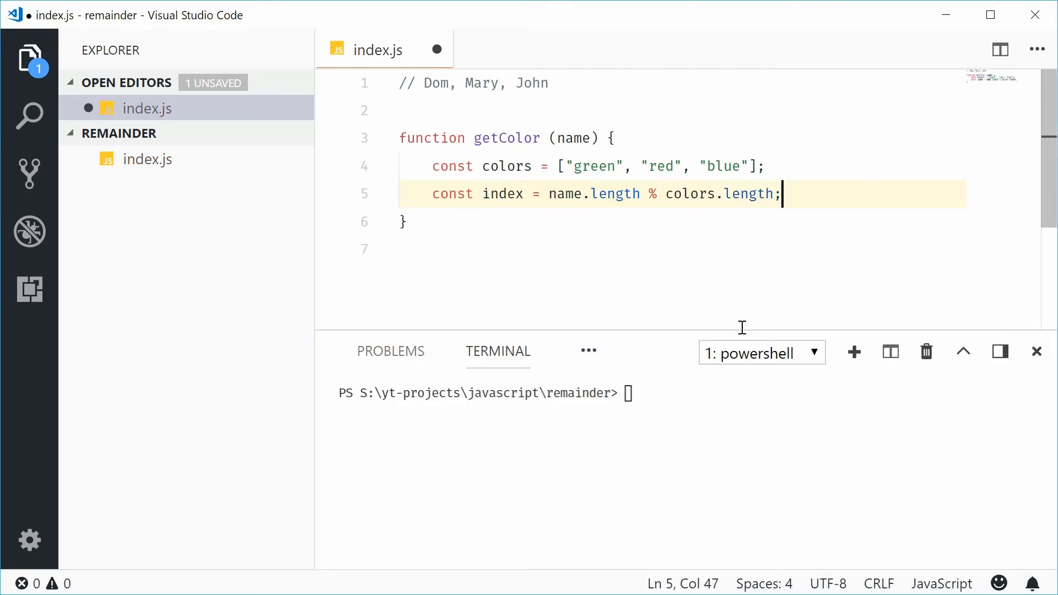
key("ctrl+s")
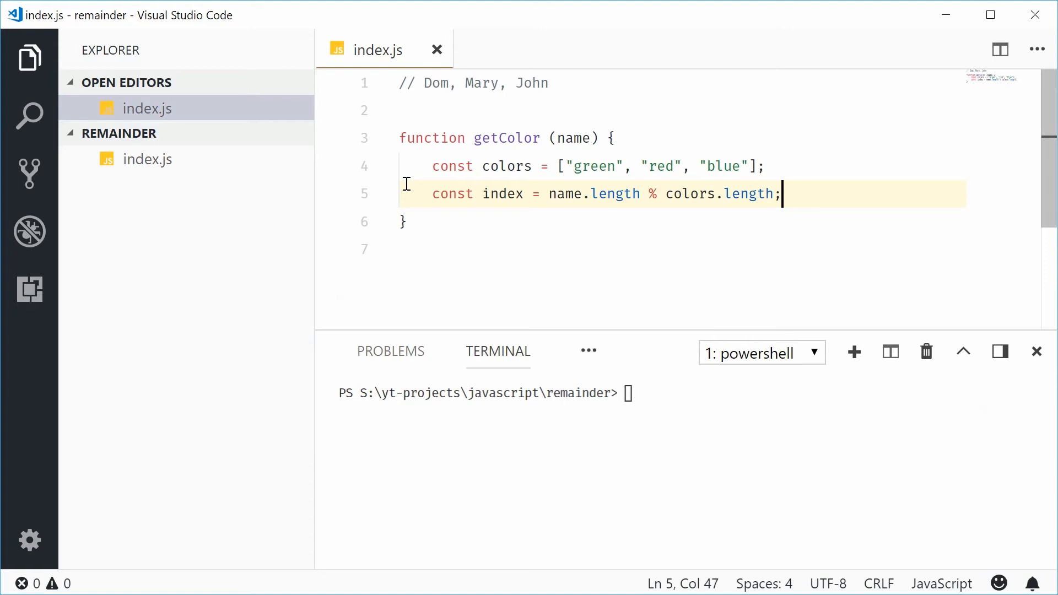
- Return colors[index] from getColor and log getColor("dom") below the function
type("retur")
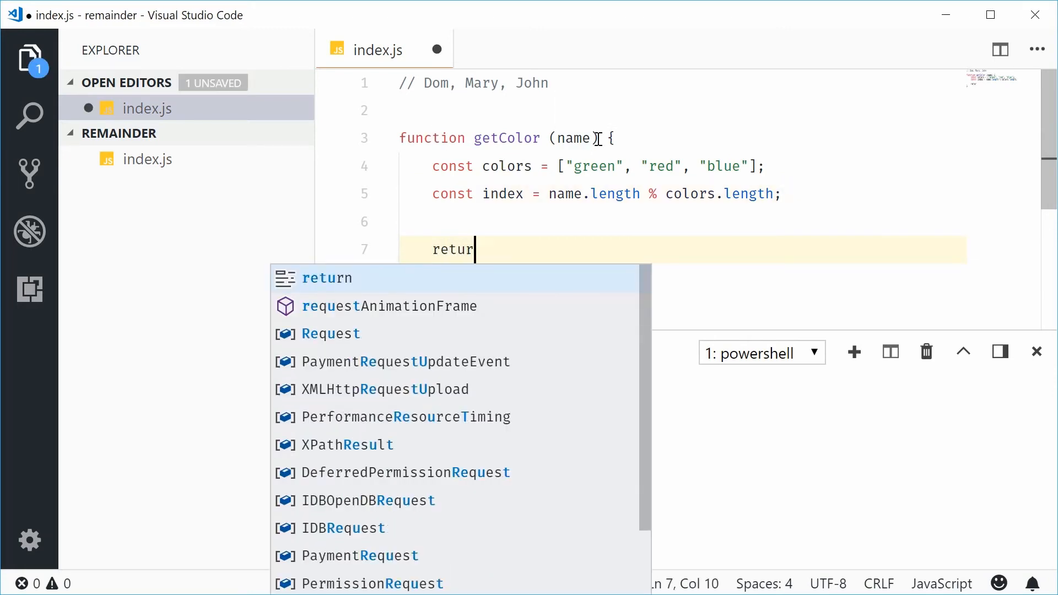
type("colors[index];")
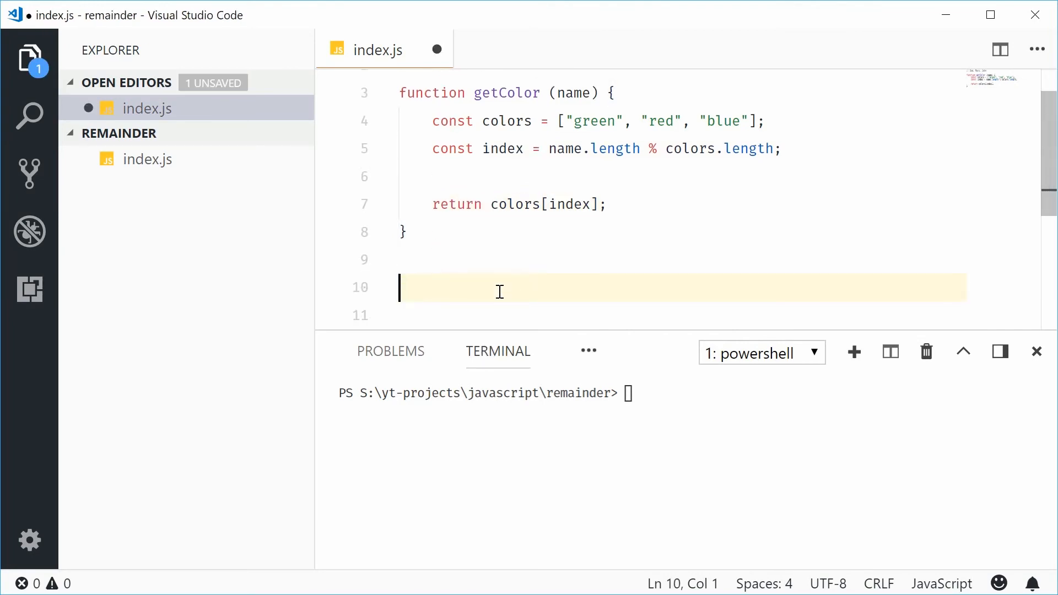
type("console.log(getColor(\"dom\"));")
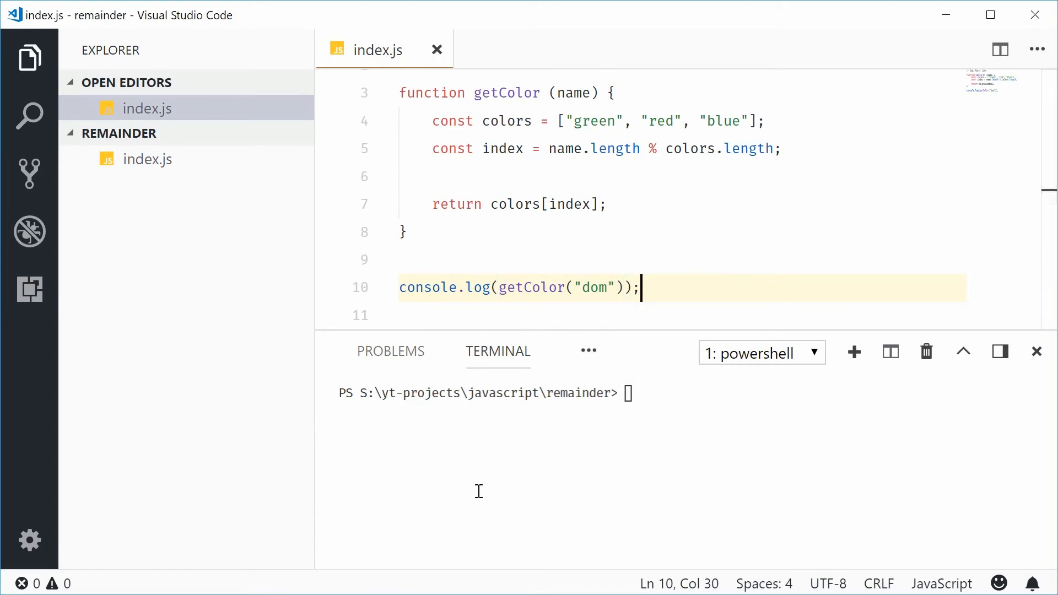
- Run node .\index.js printing green, try colors[0] and revert, then log "john" instead of "dom"
type("node .\\index.js")
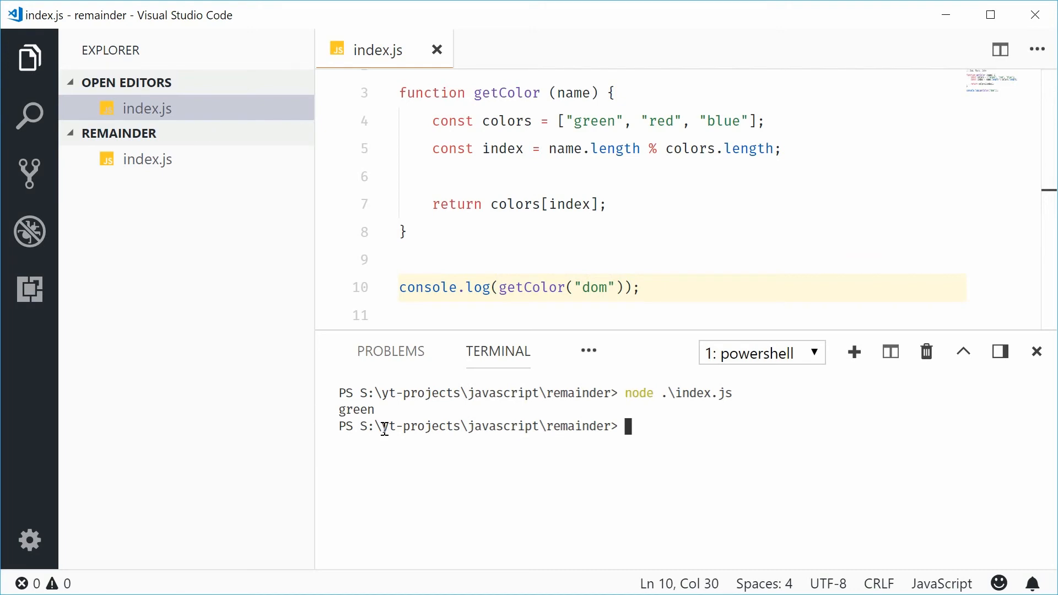
mouse_move(661, 289)
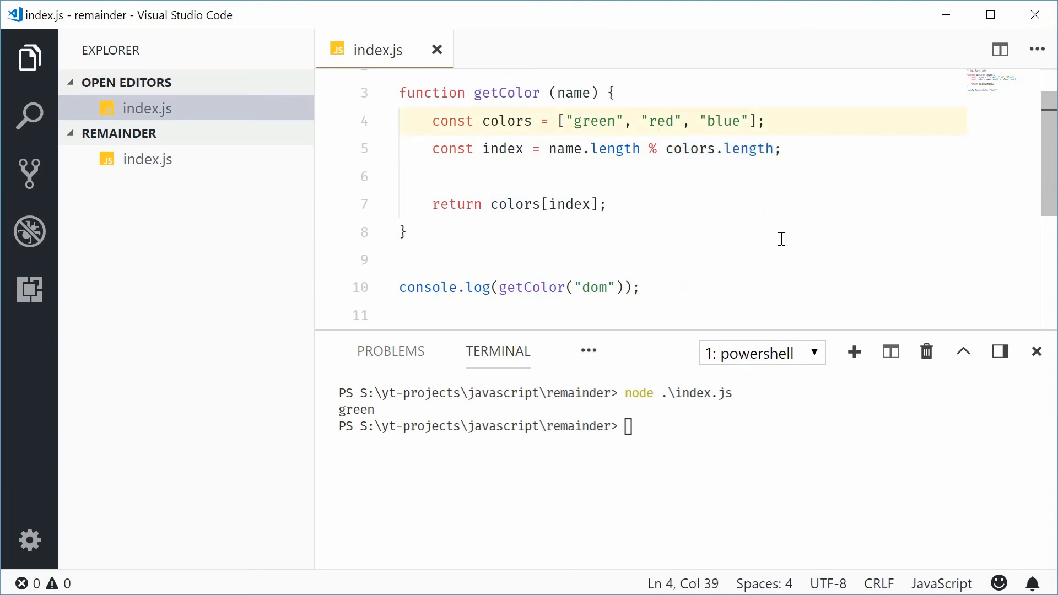
left_click(575, 203)
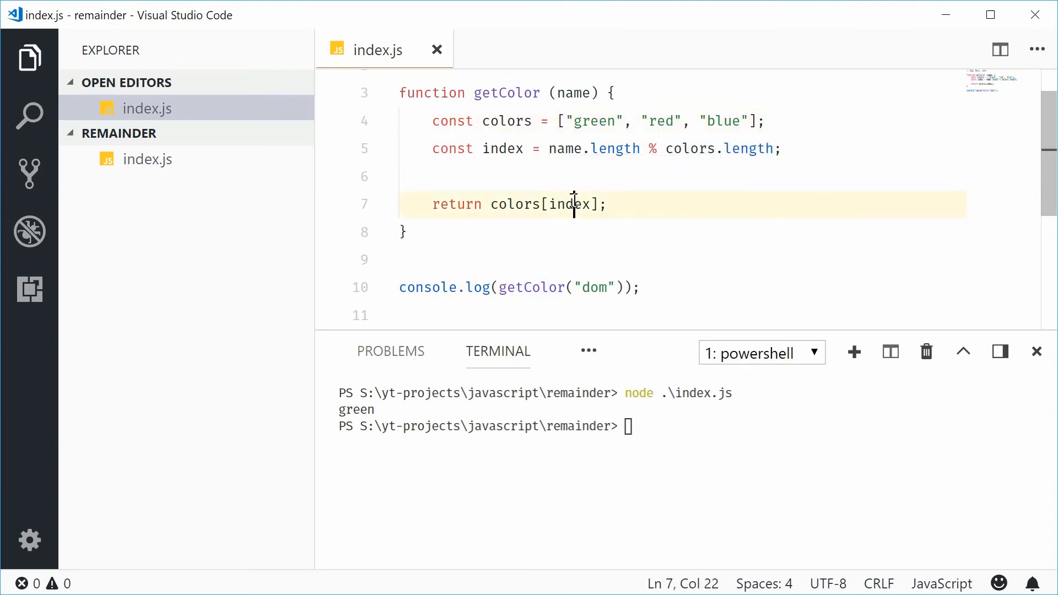
type("0")
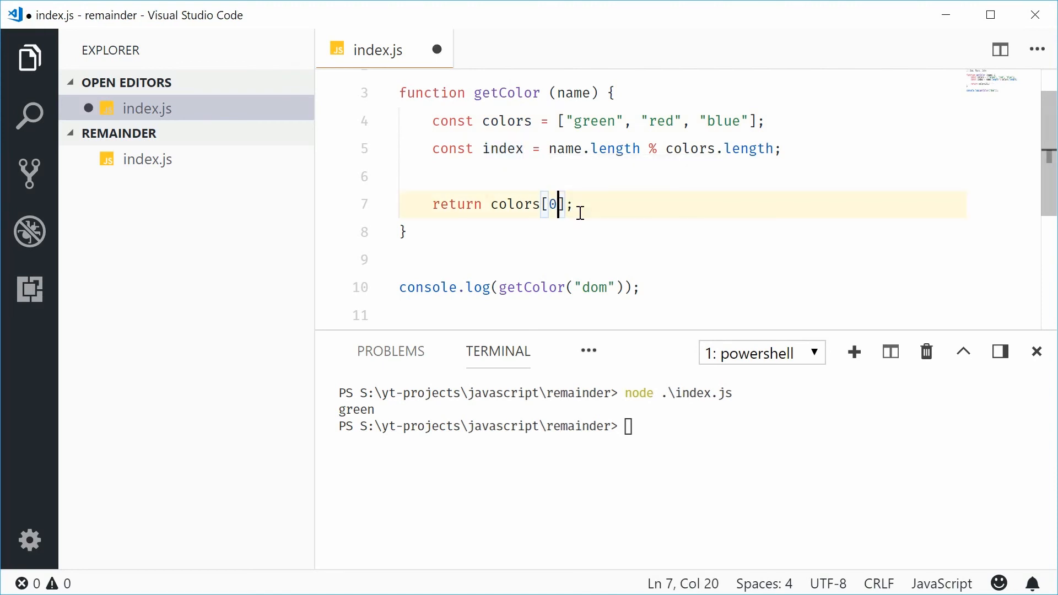
type("index")
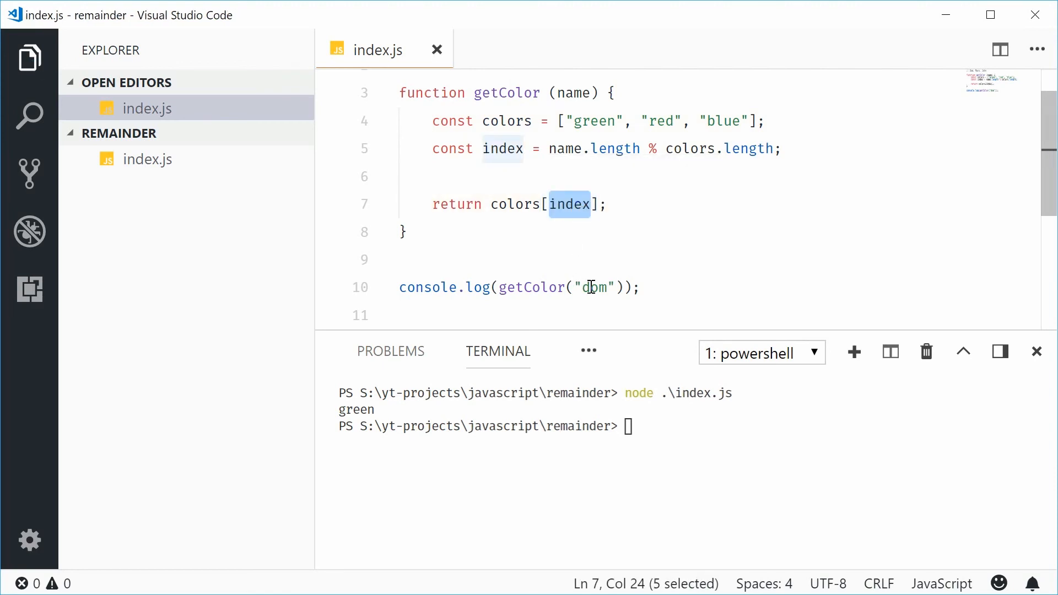
type("john")
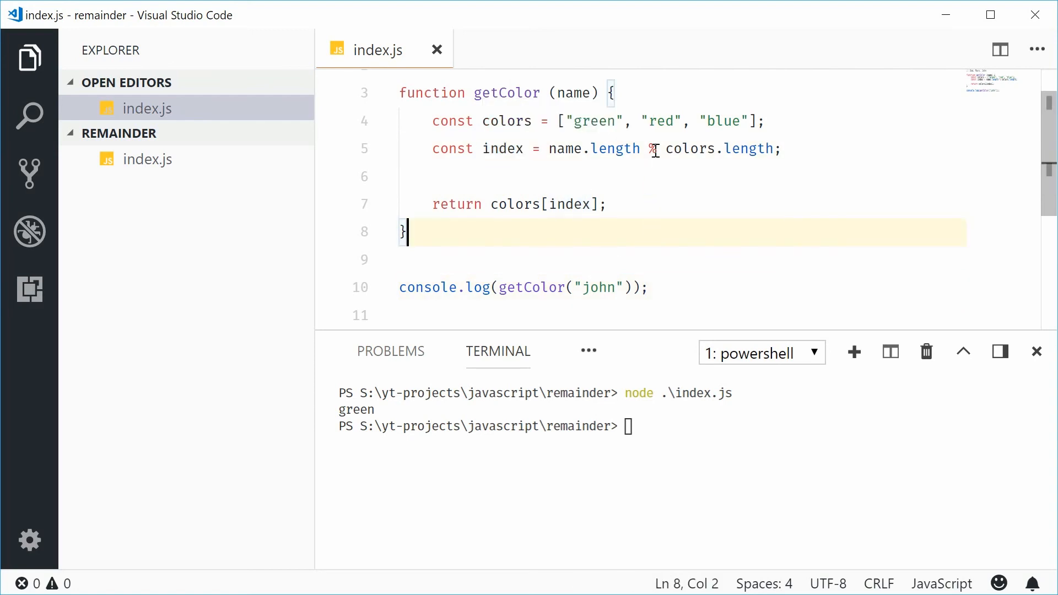
- Rerun for john printing red, then add two more console.log lines for dom
double_click(663, 122)
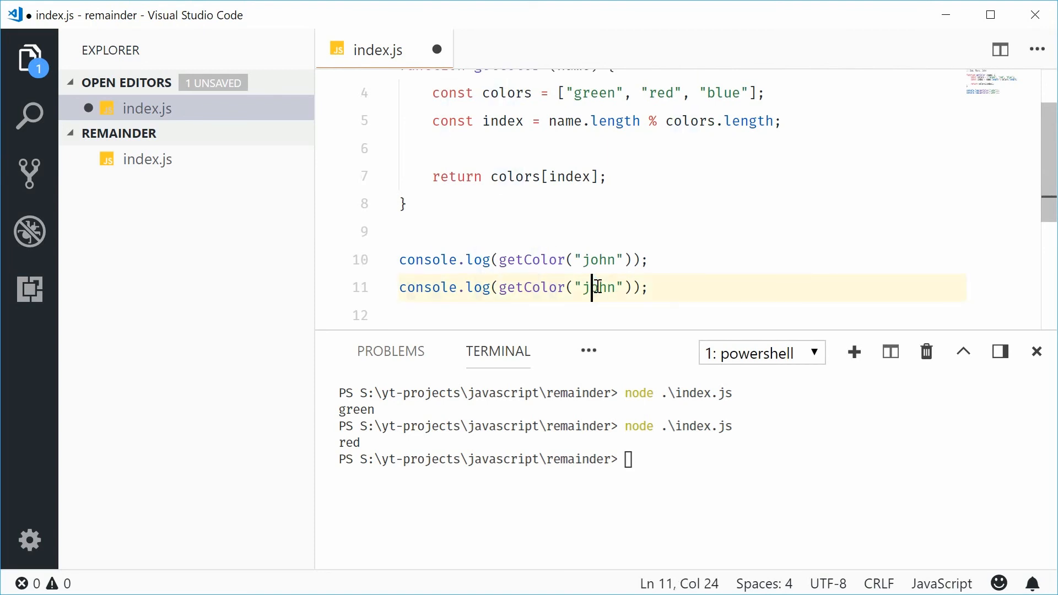
type("dom")
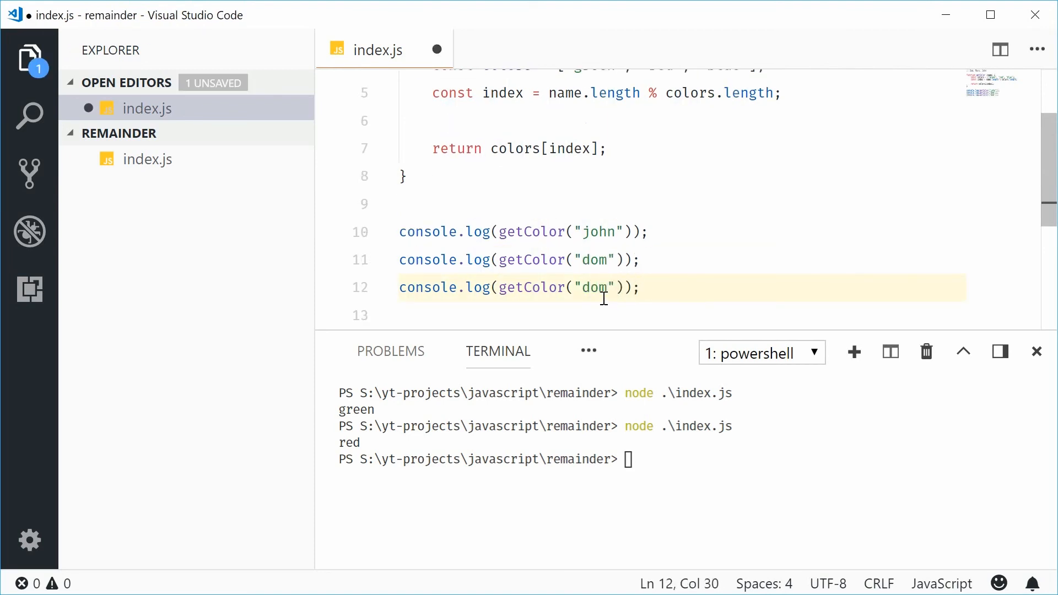
double_click(593, 288)
type("// Dom, Mary, John")
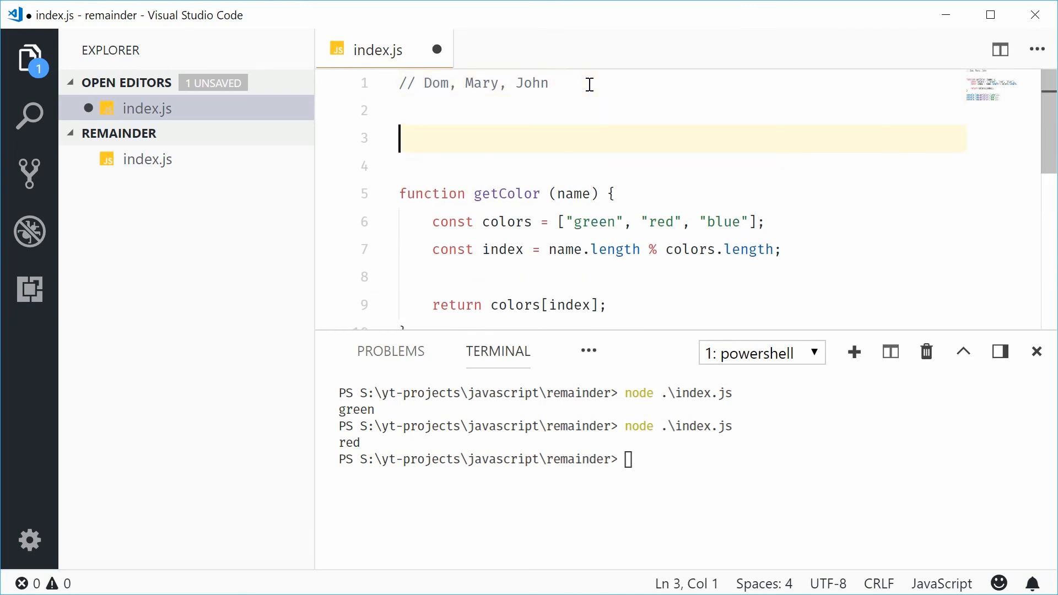
- Write the expression 300000 < 6 on the line below the names comment
type("300000")
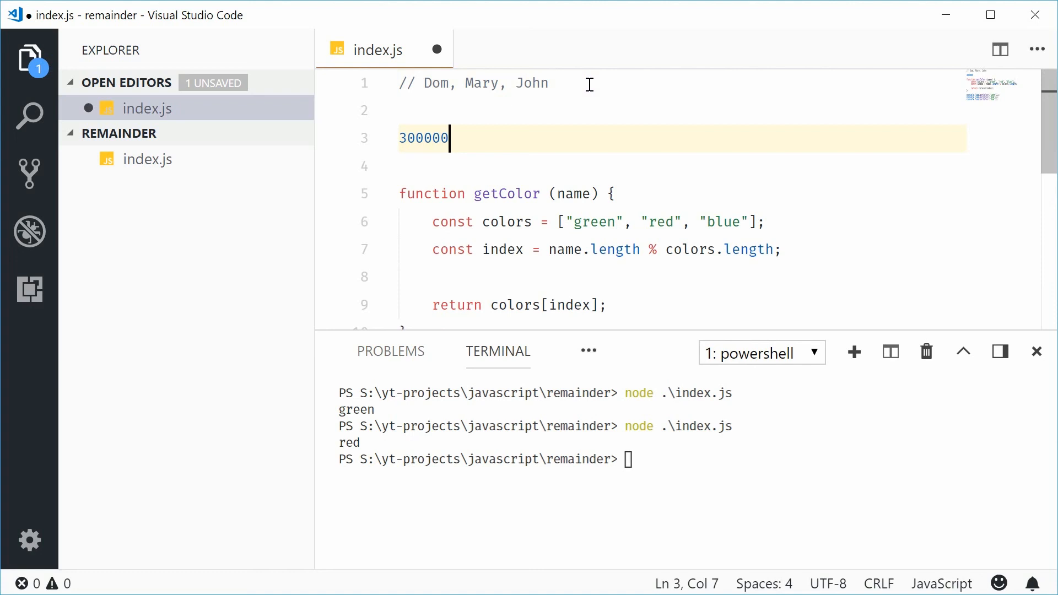
type("< 6")
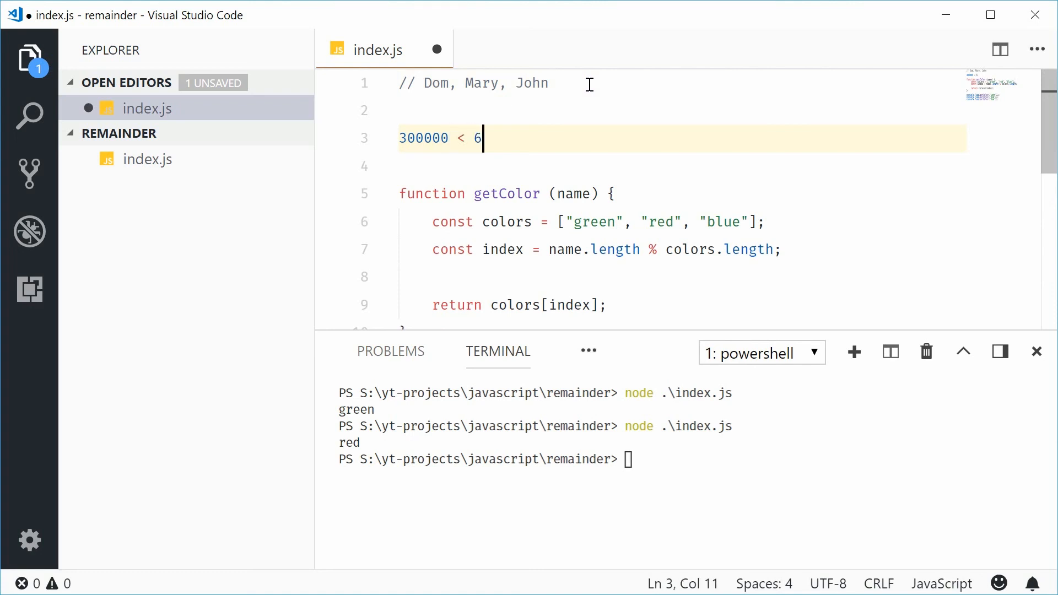